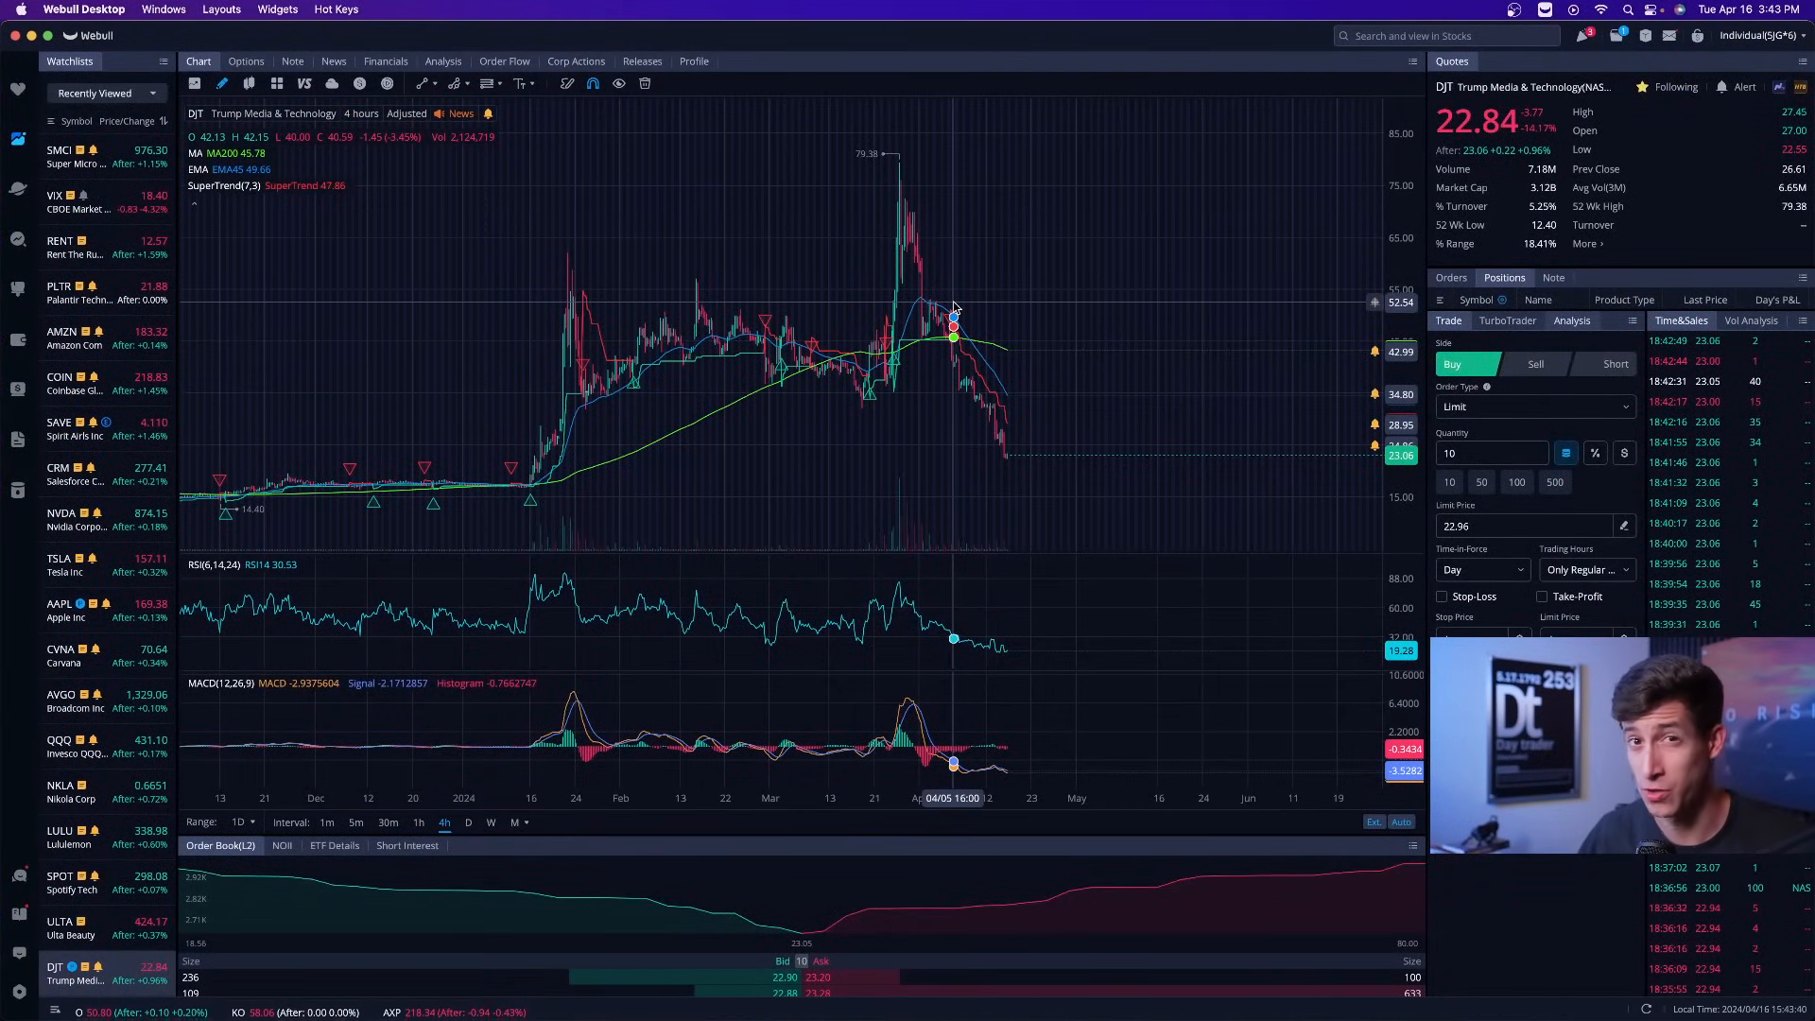
mouse_move(906, 185)
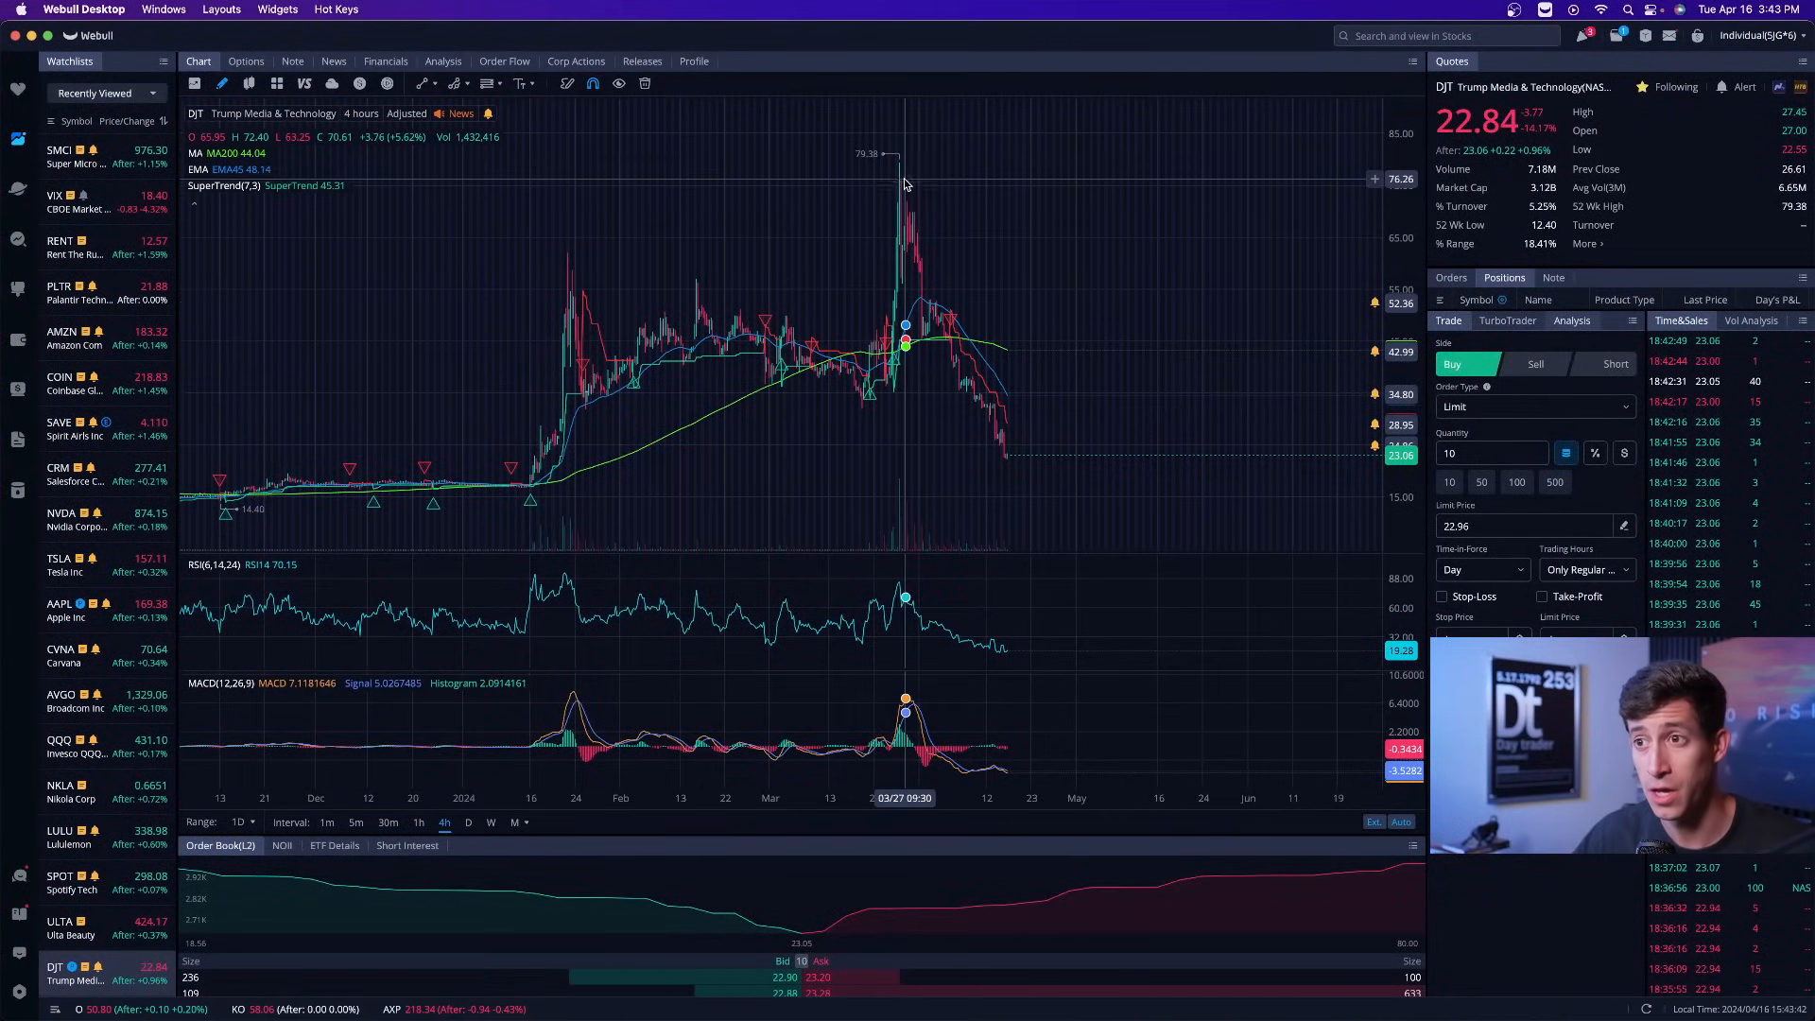
mouse_move(917, 193)
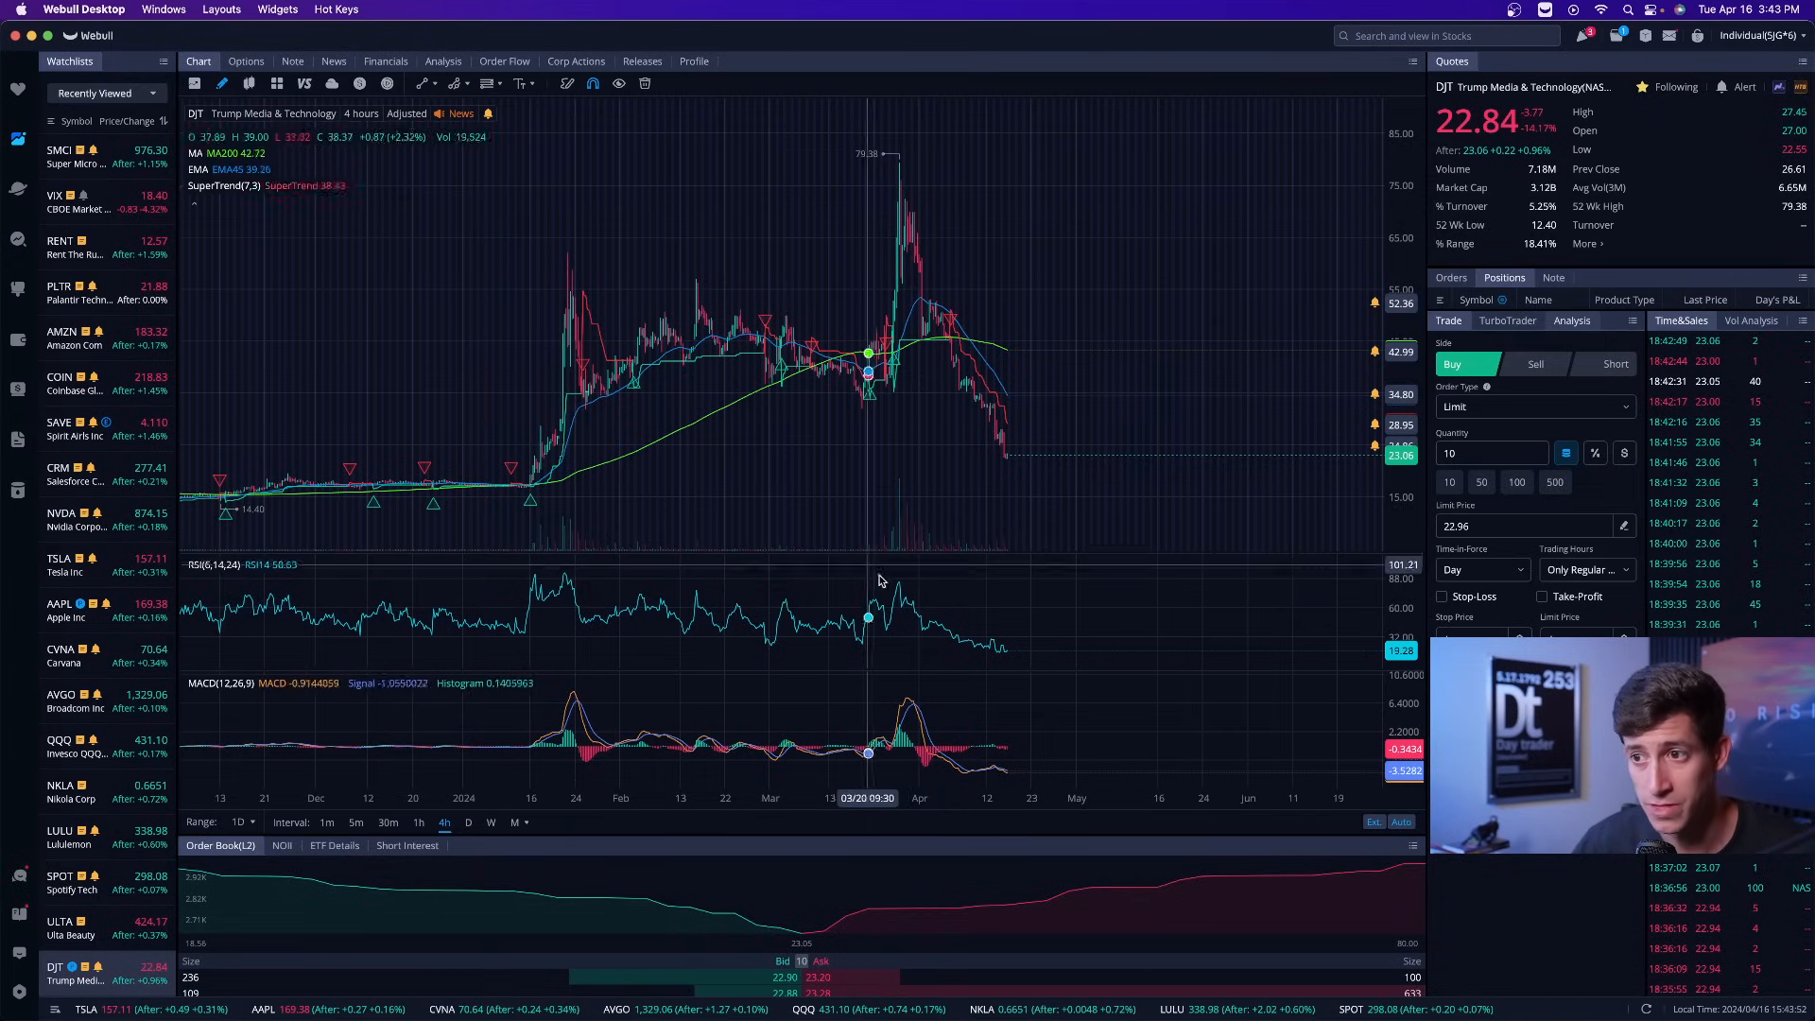
mouse_move(896, 529)
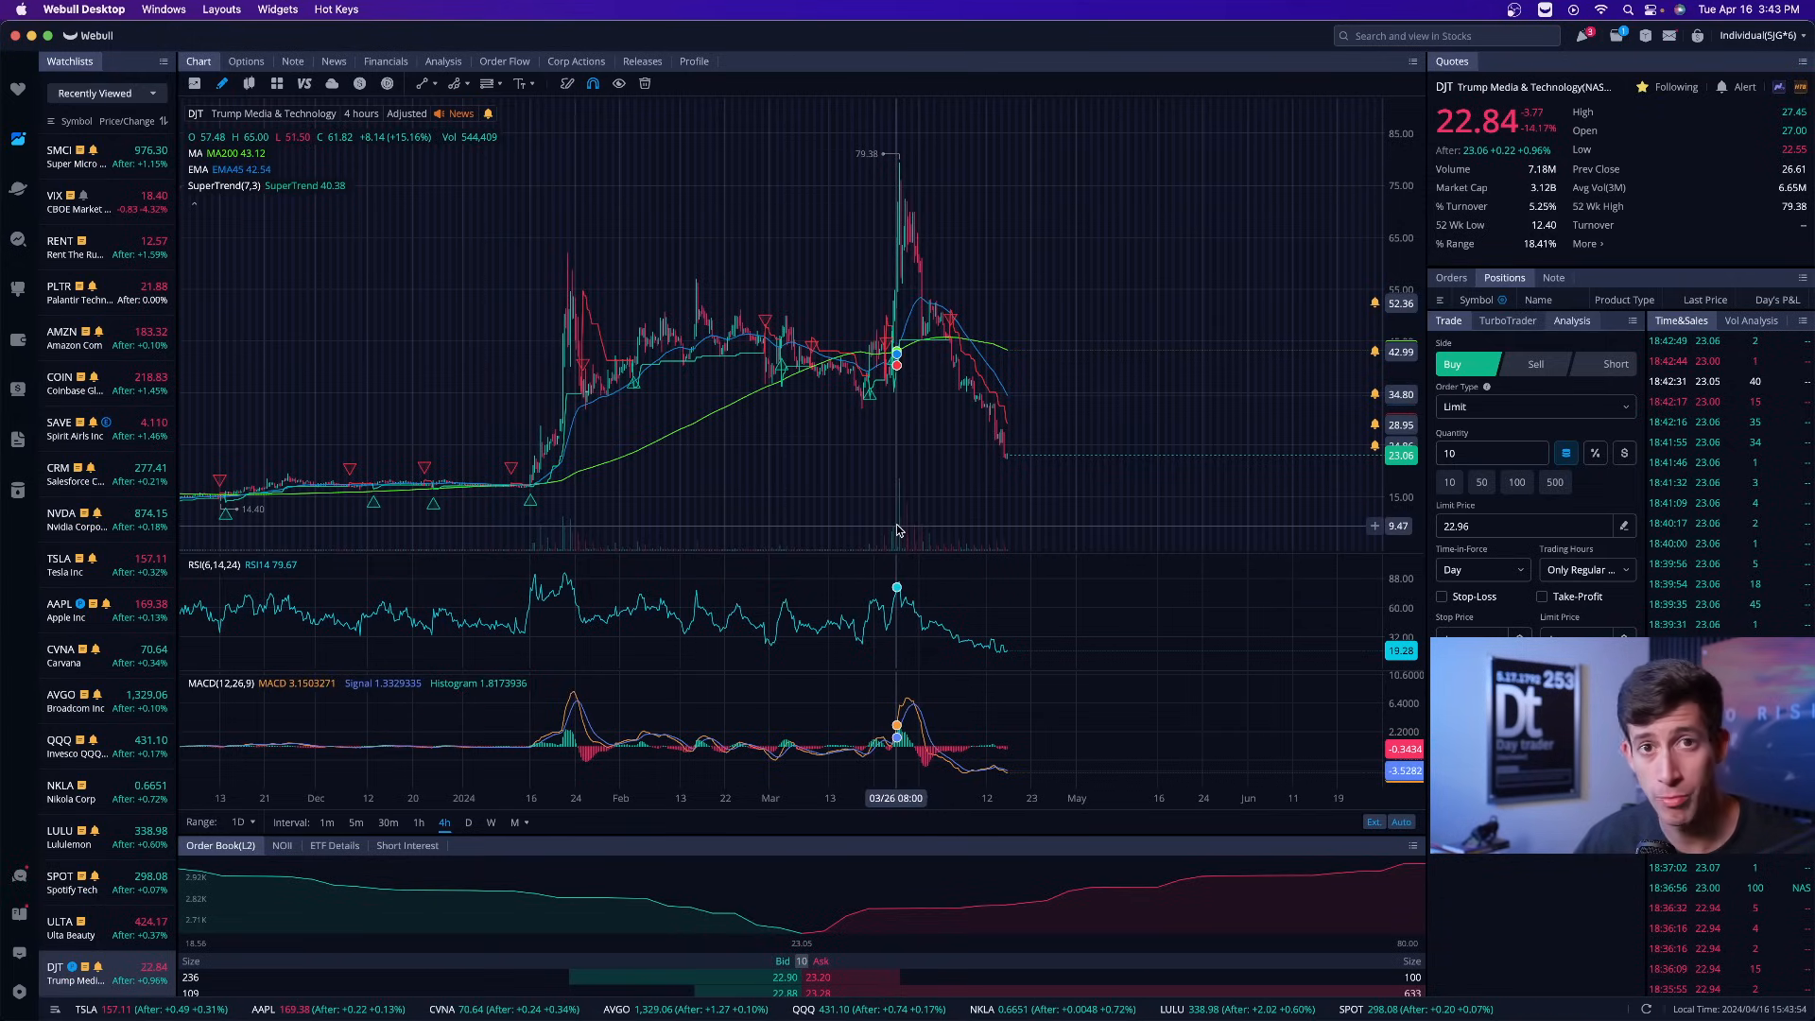
mouse_move(892, 250)
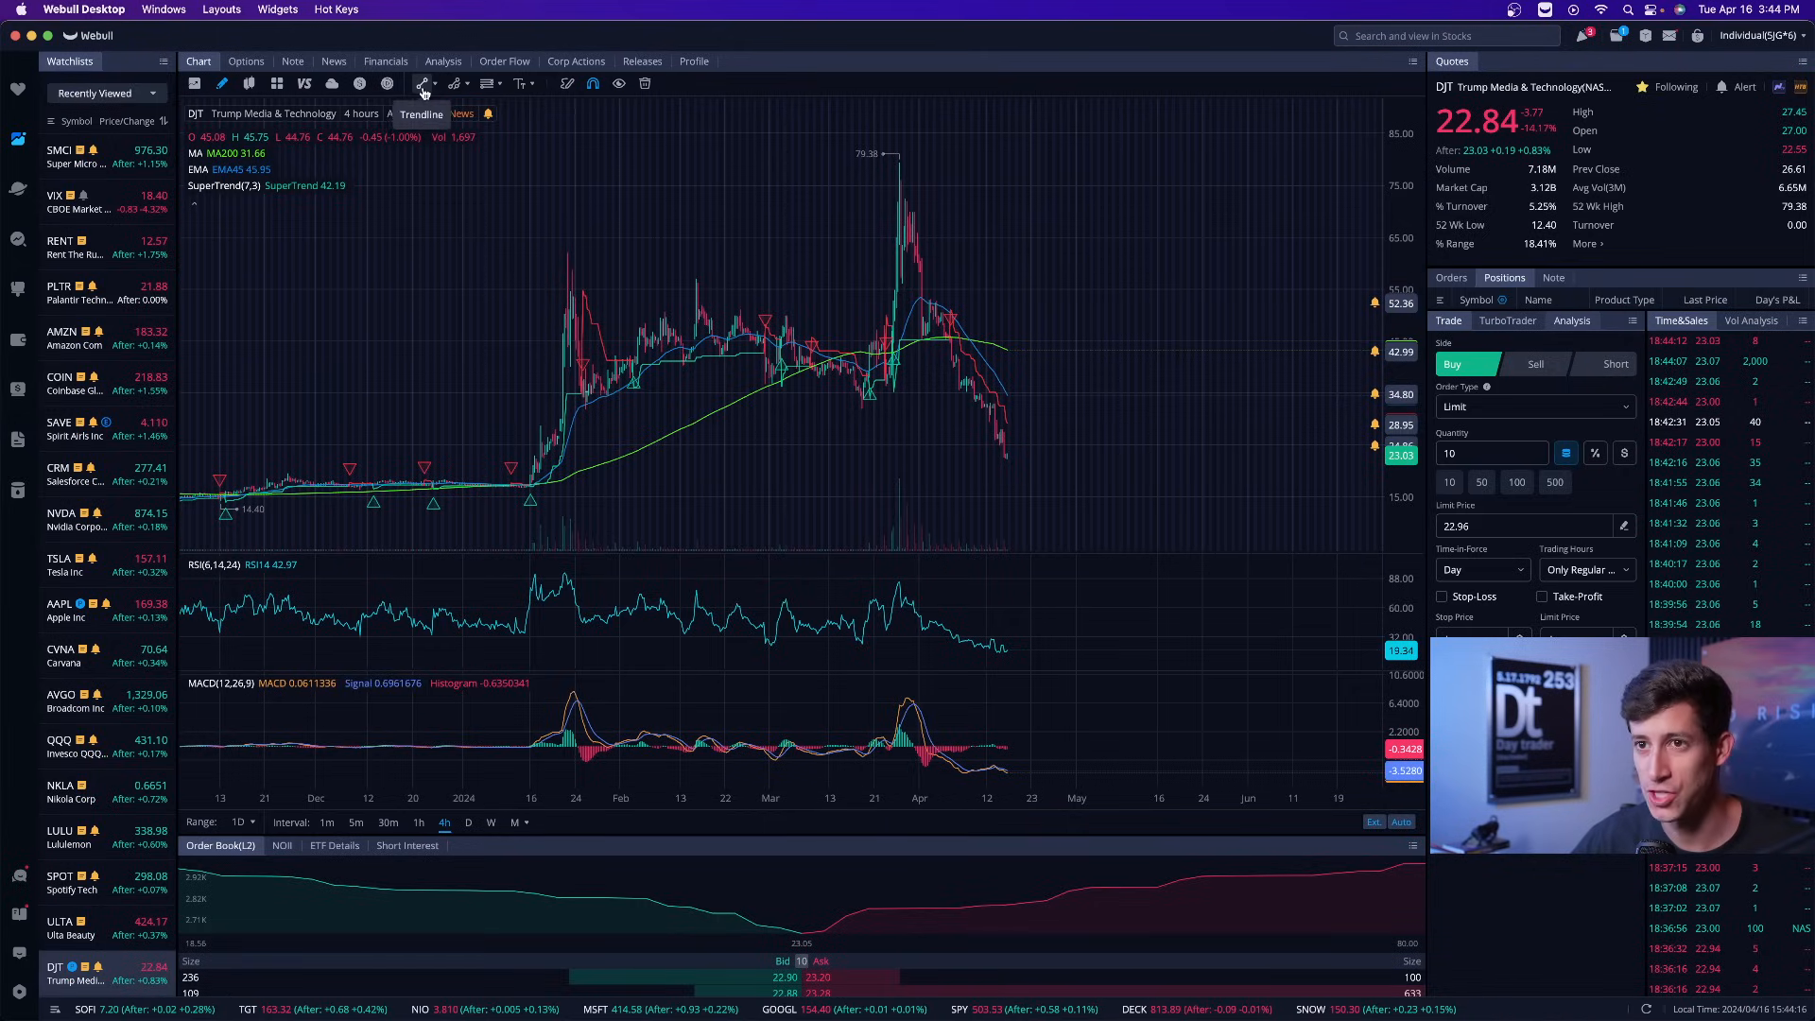
- Switch from the Webull chart to the CNN live-updates article on the Trump hush money trial
click(420, 83)
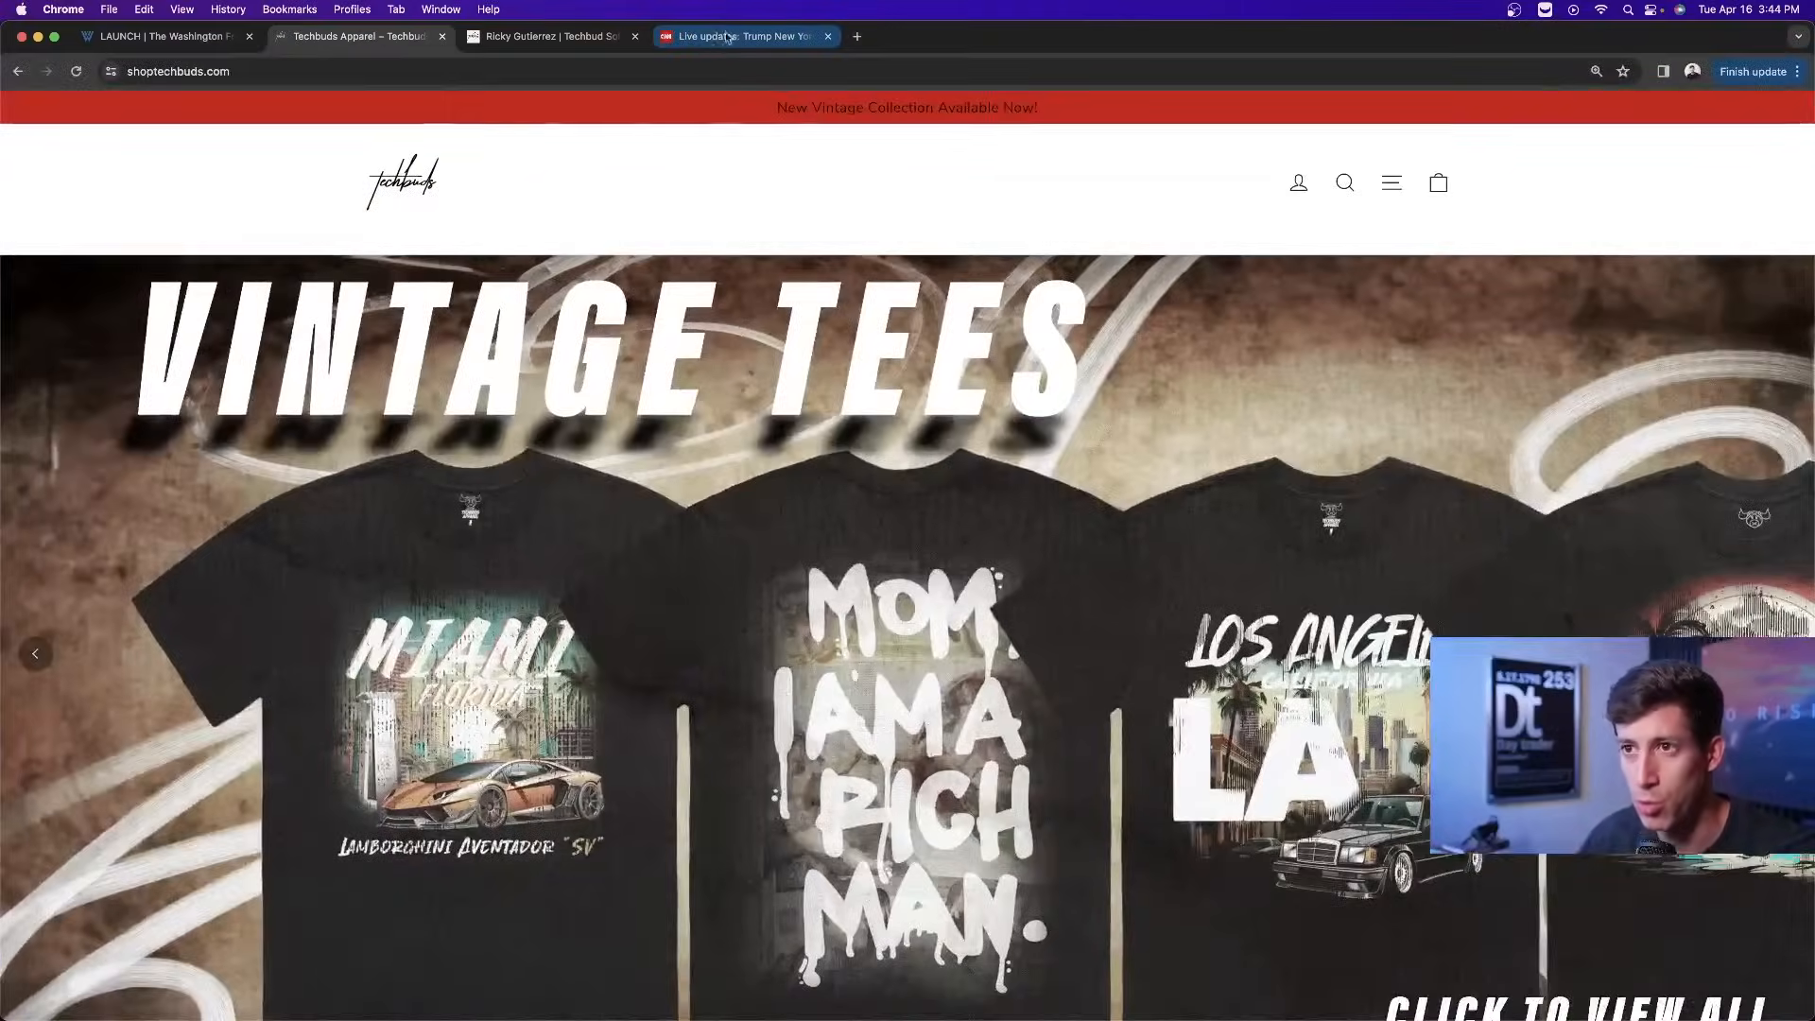
click(729, 36)
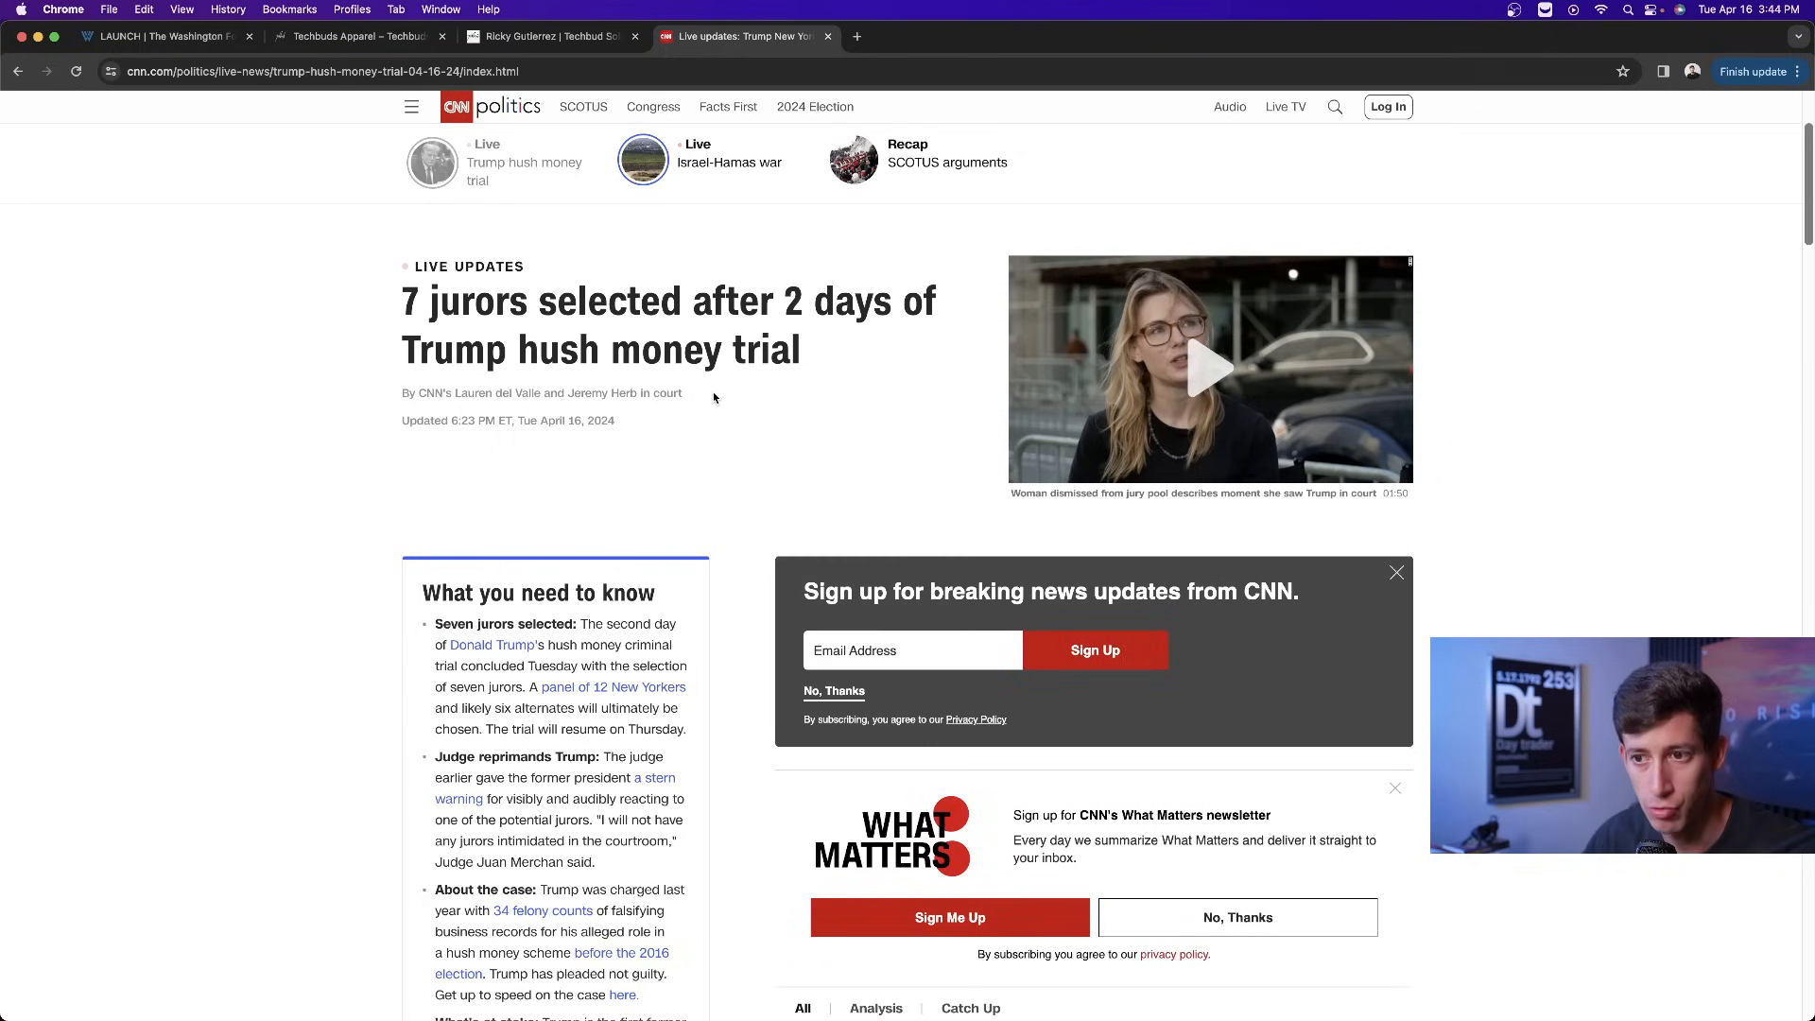
mouse_move(355, 666)
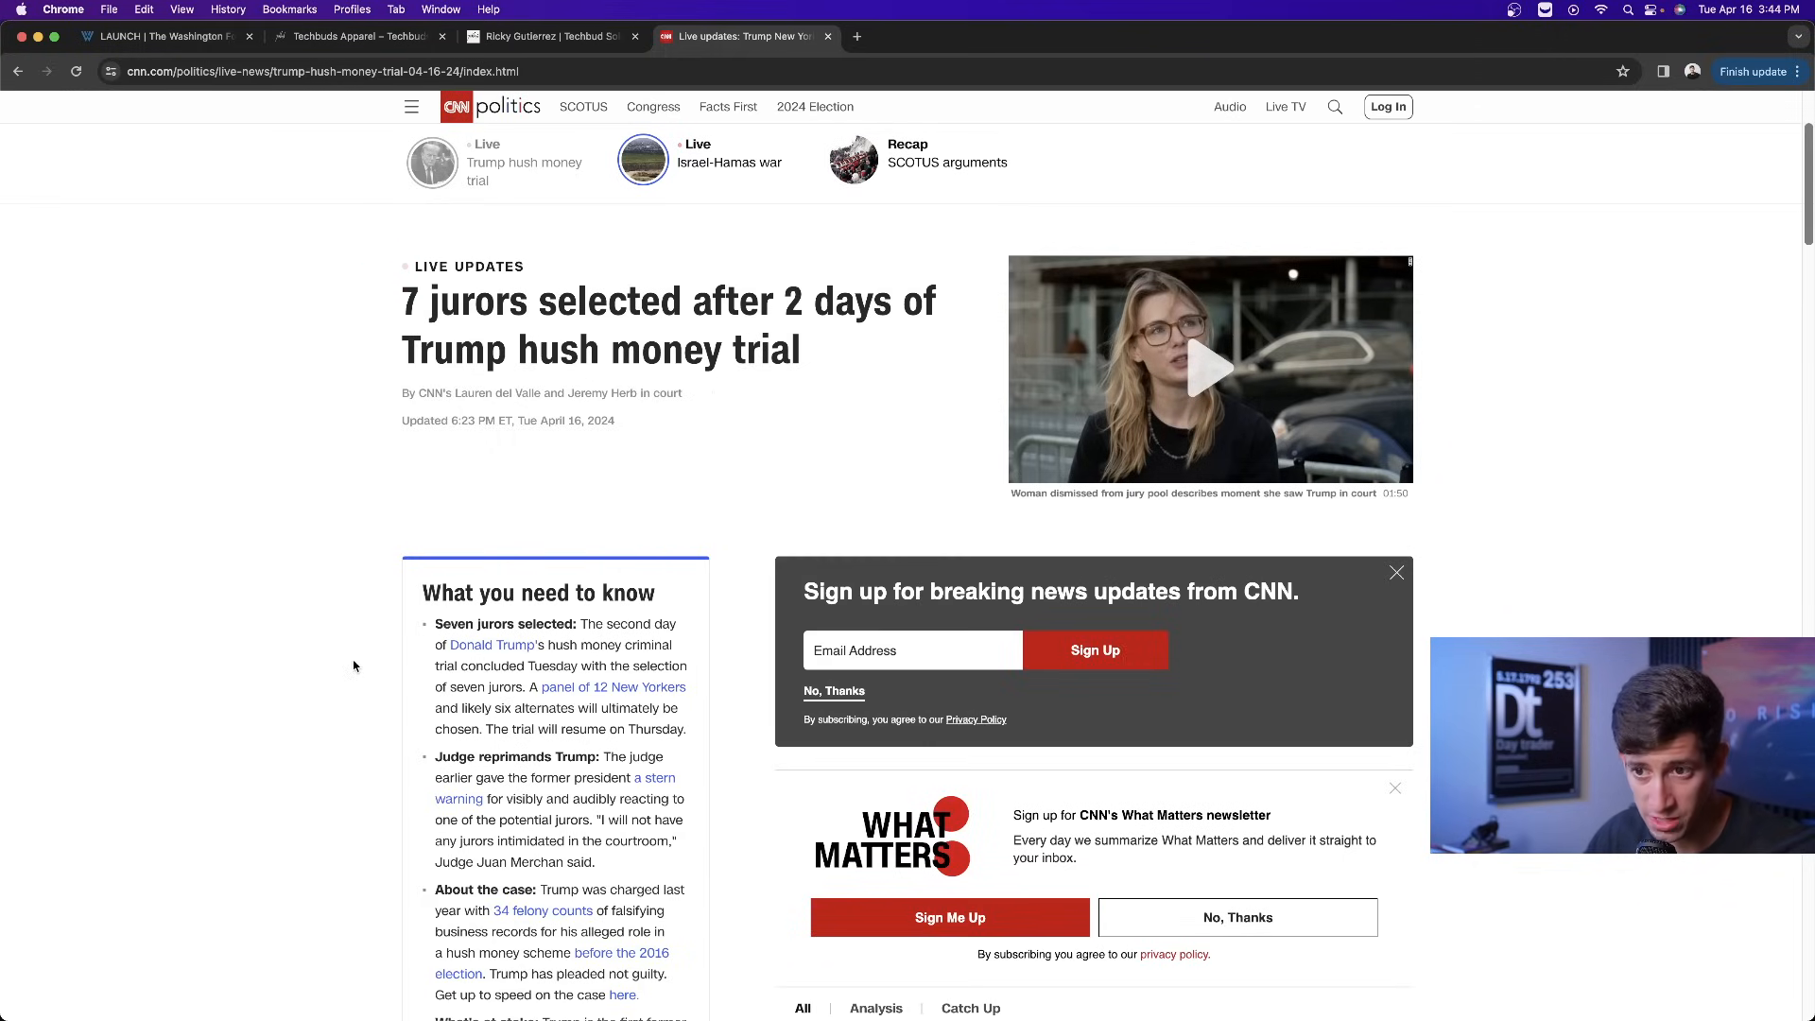
mouse_move(346, 670)
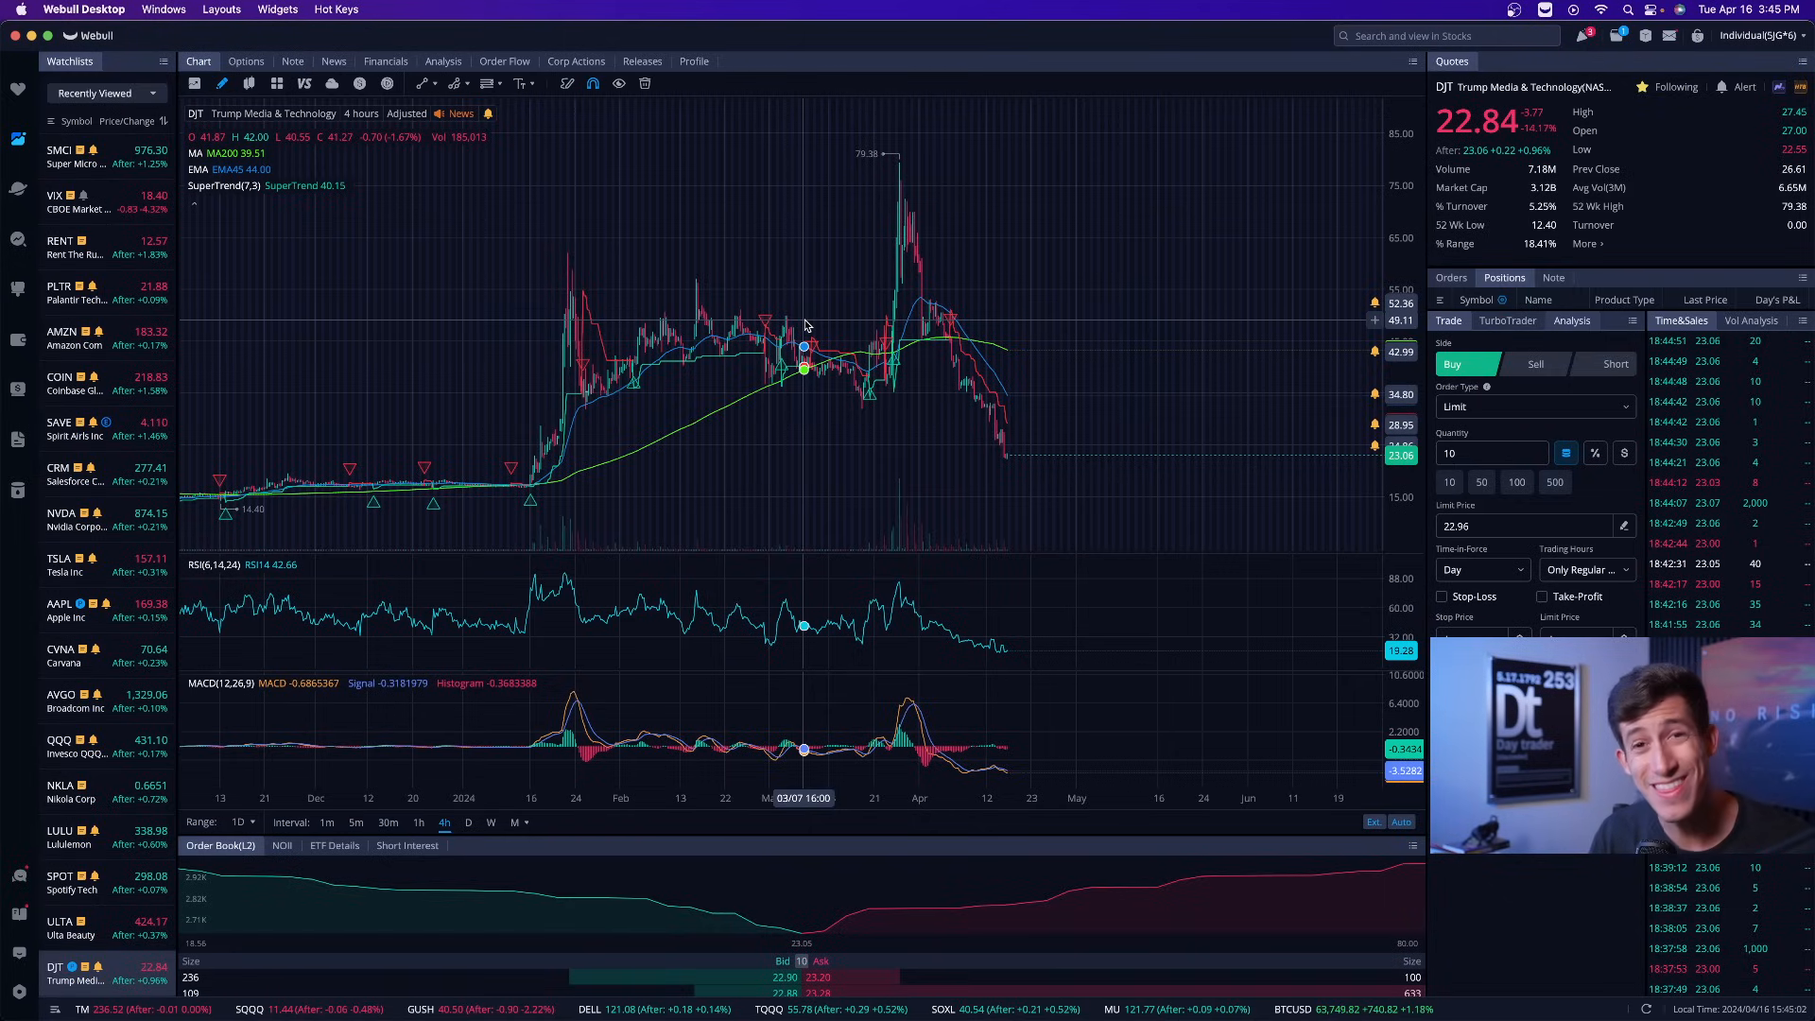
mouse_move(888, 329)
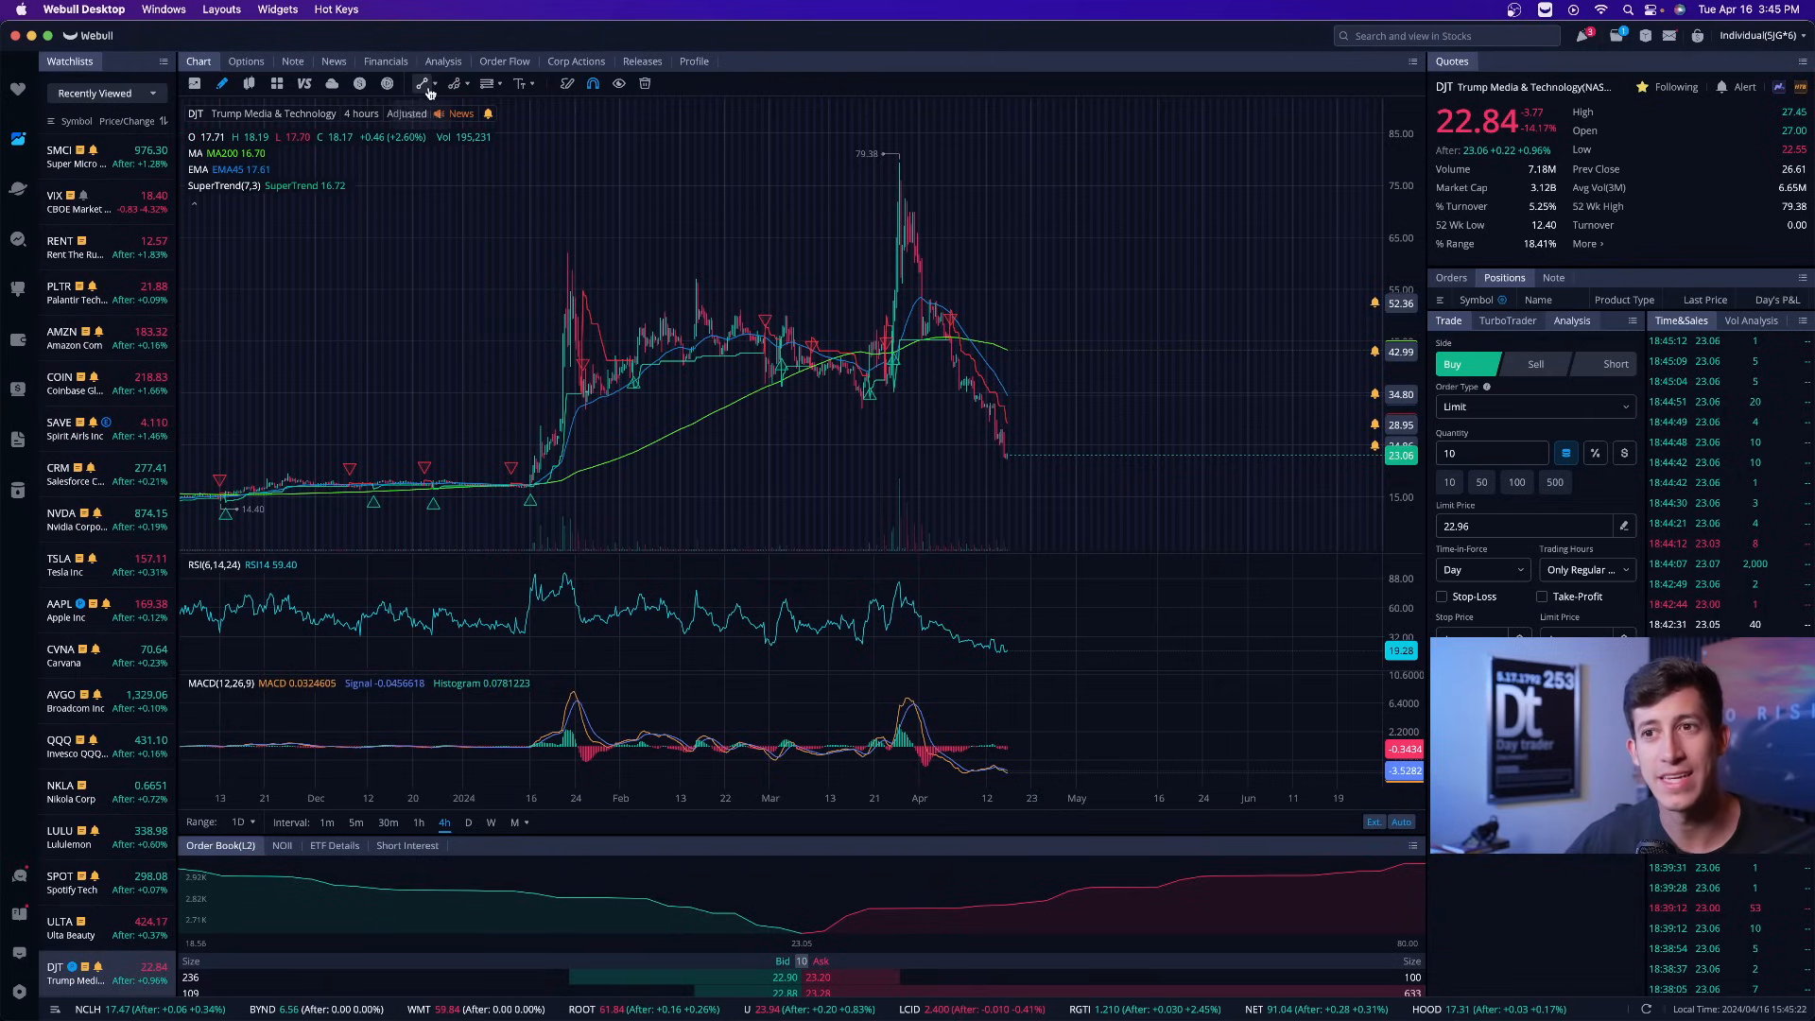
click(427, 83)
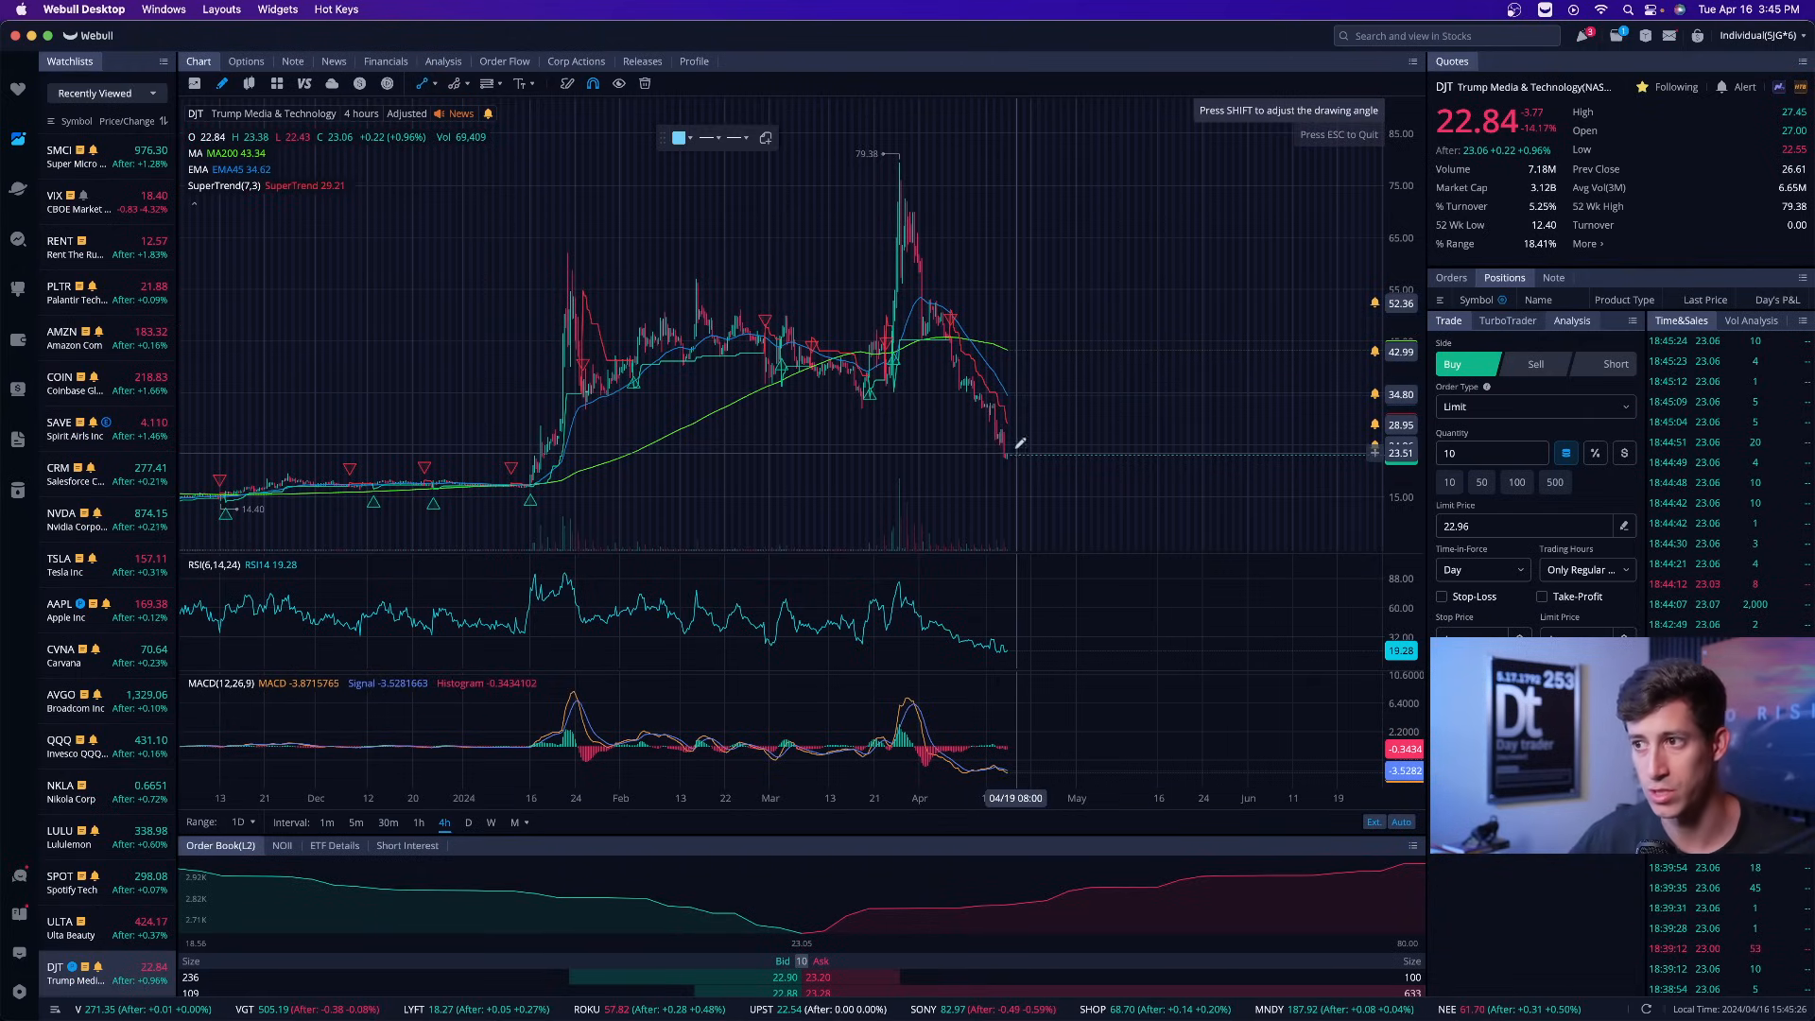
drag(1017, 451, 1048, 159)
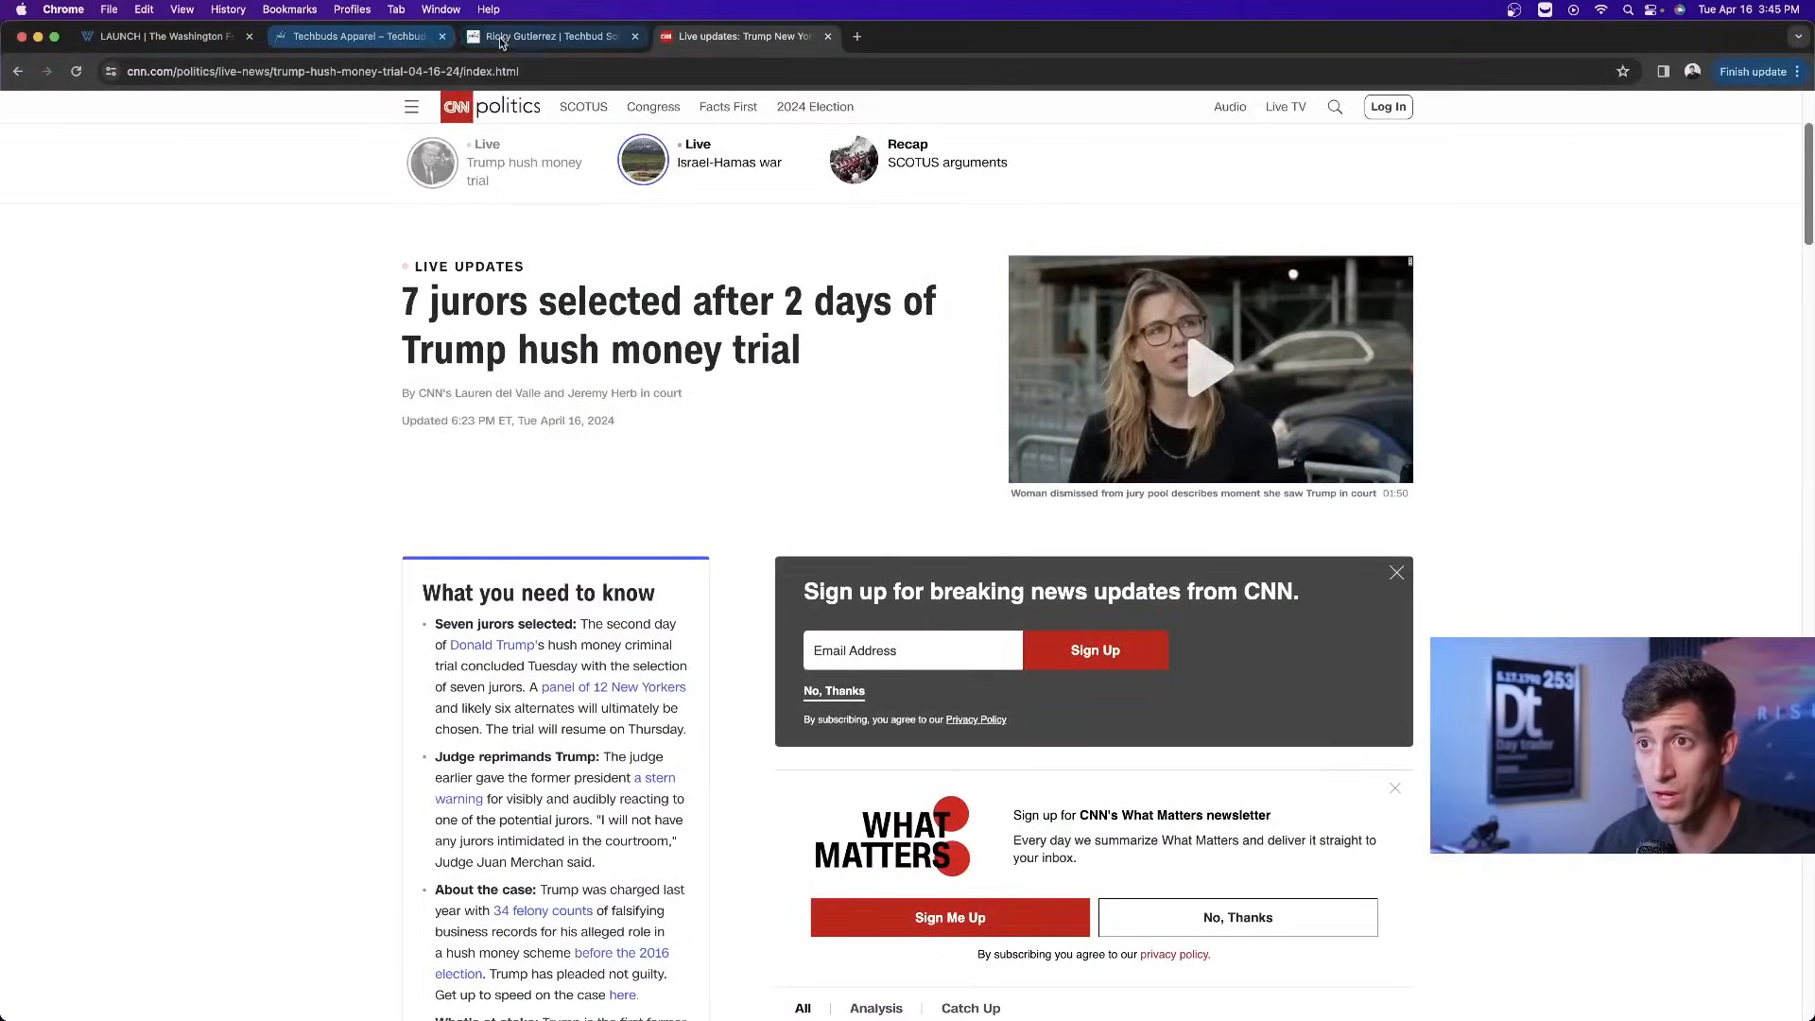
- Go to the Techbuds Solutions homepage and open its 'More Trading Tools' page
click(548, 36)
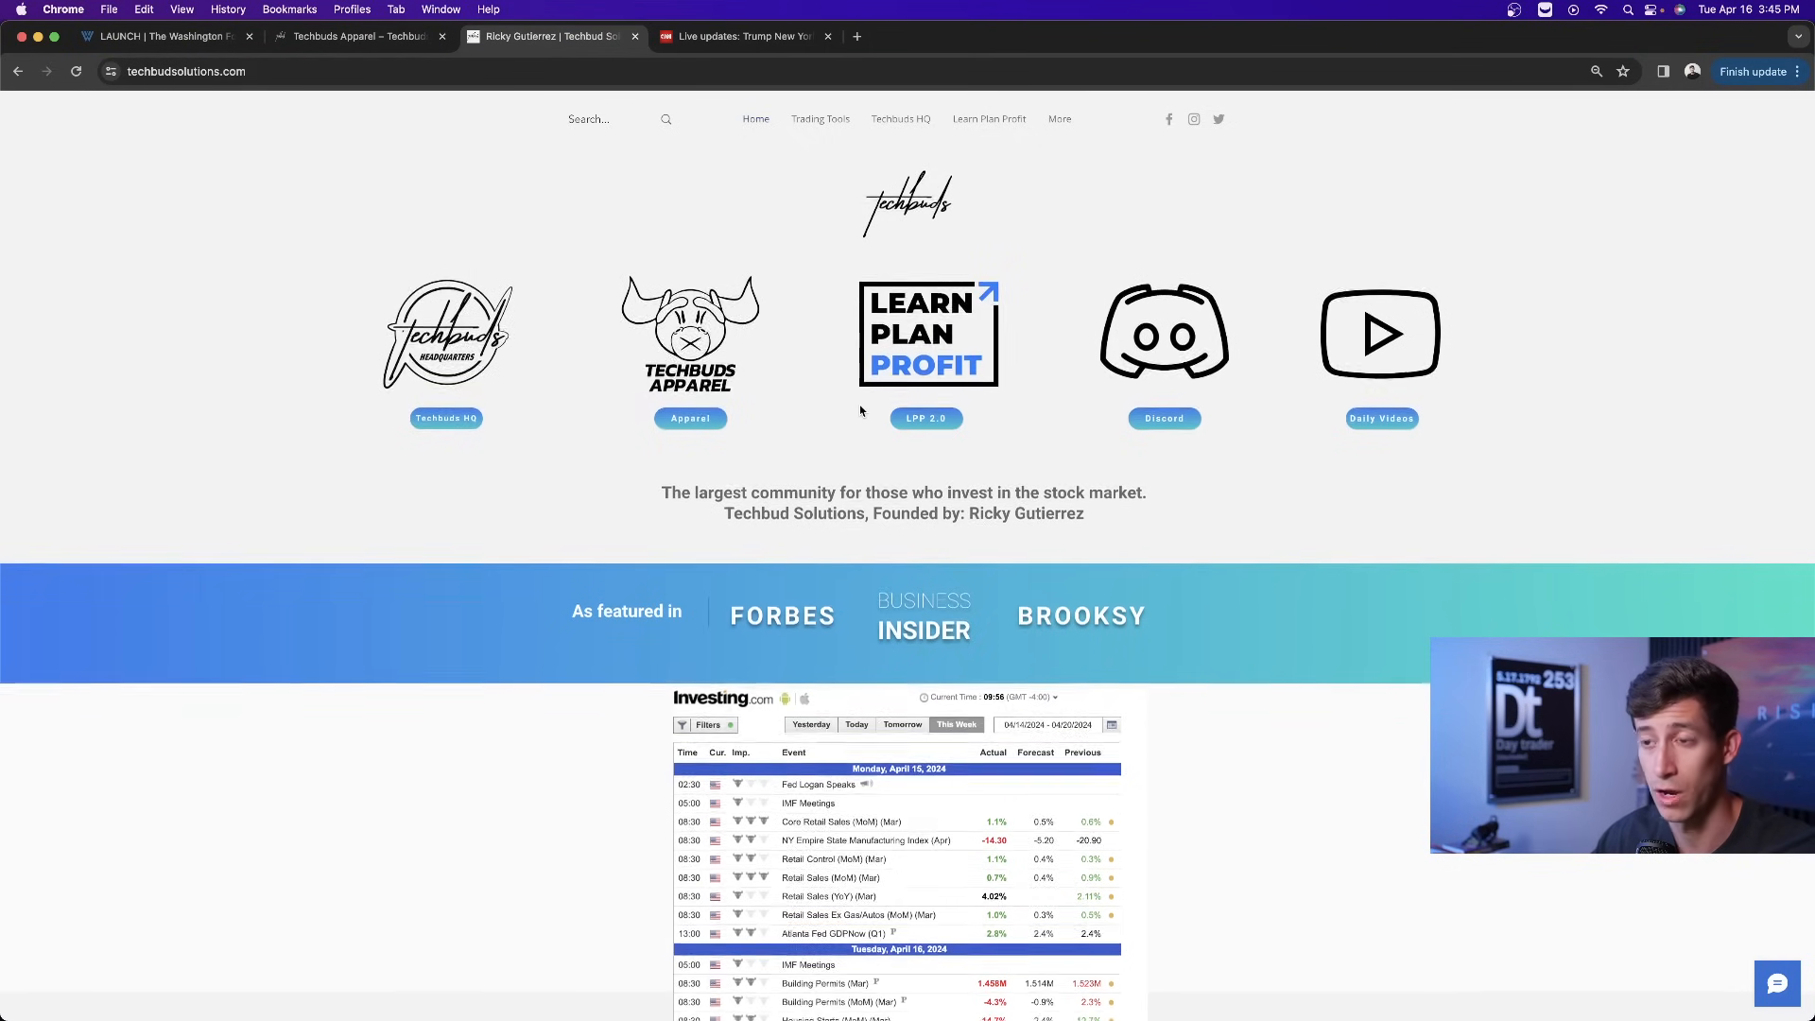
scroll(down, 3)
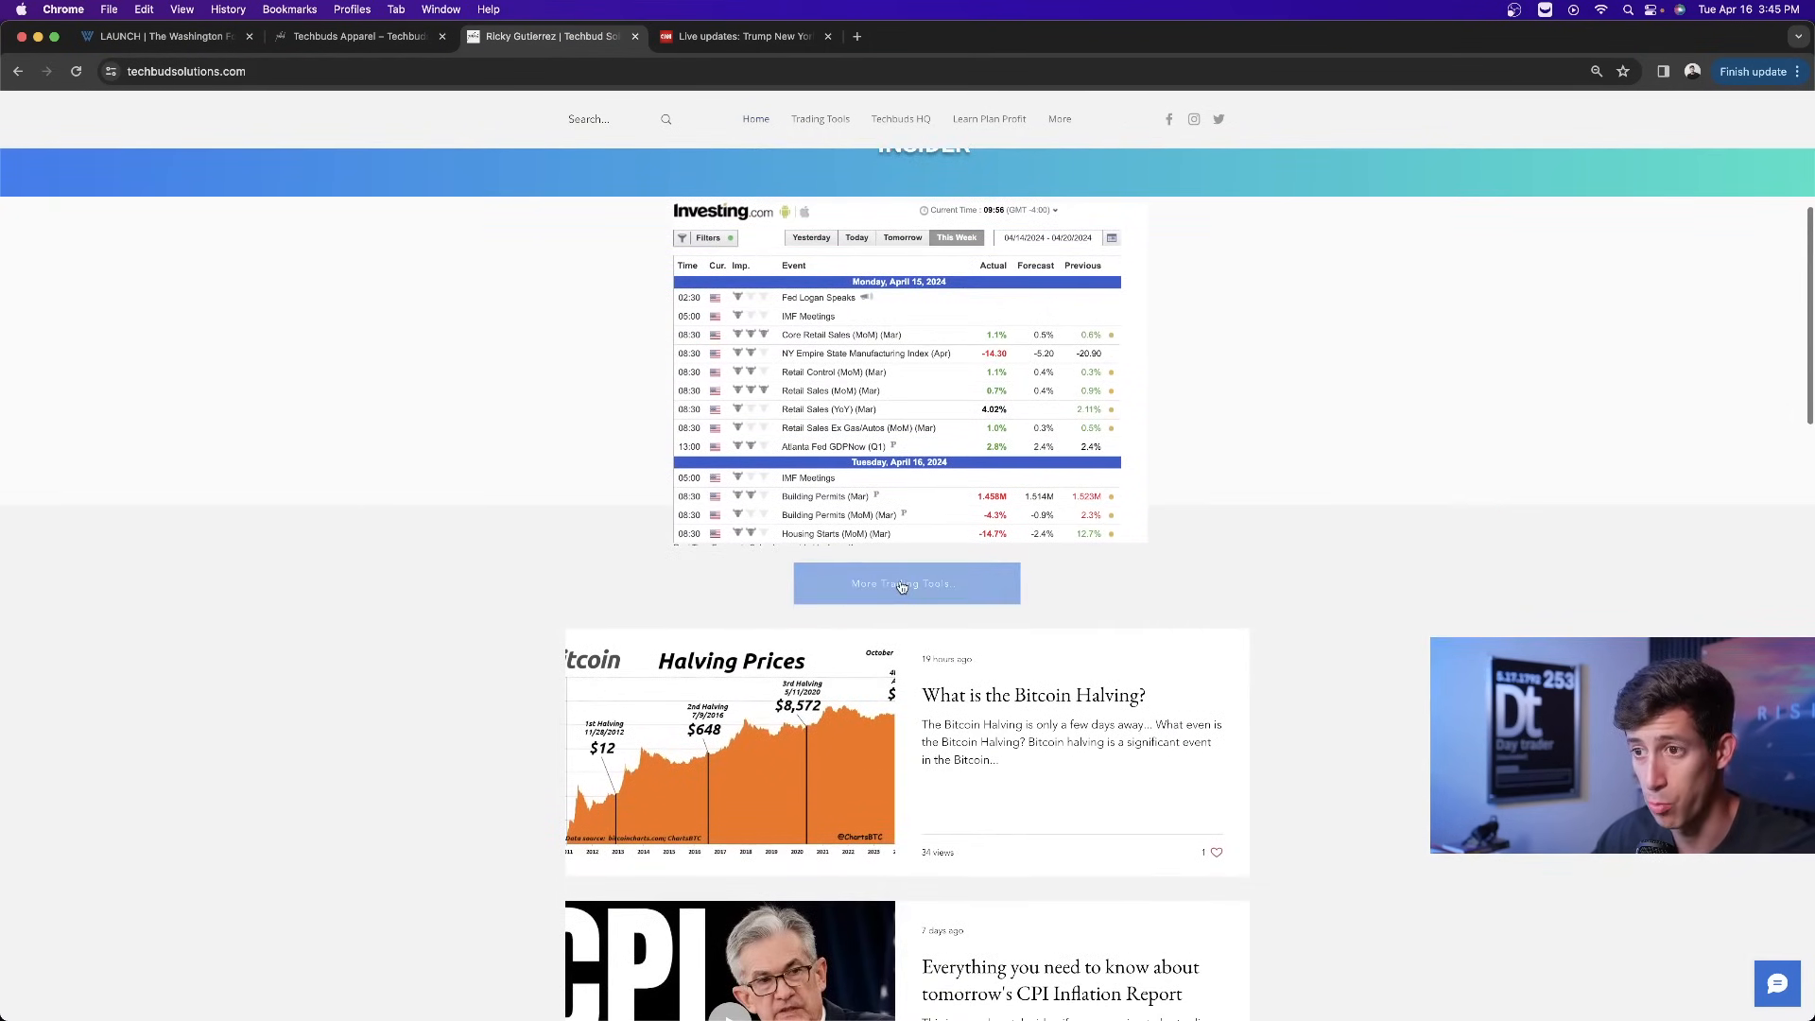
click(902, 582)
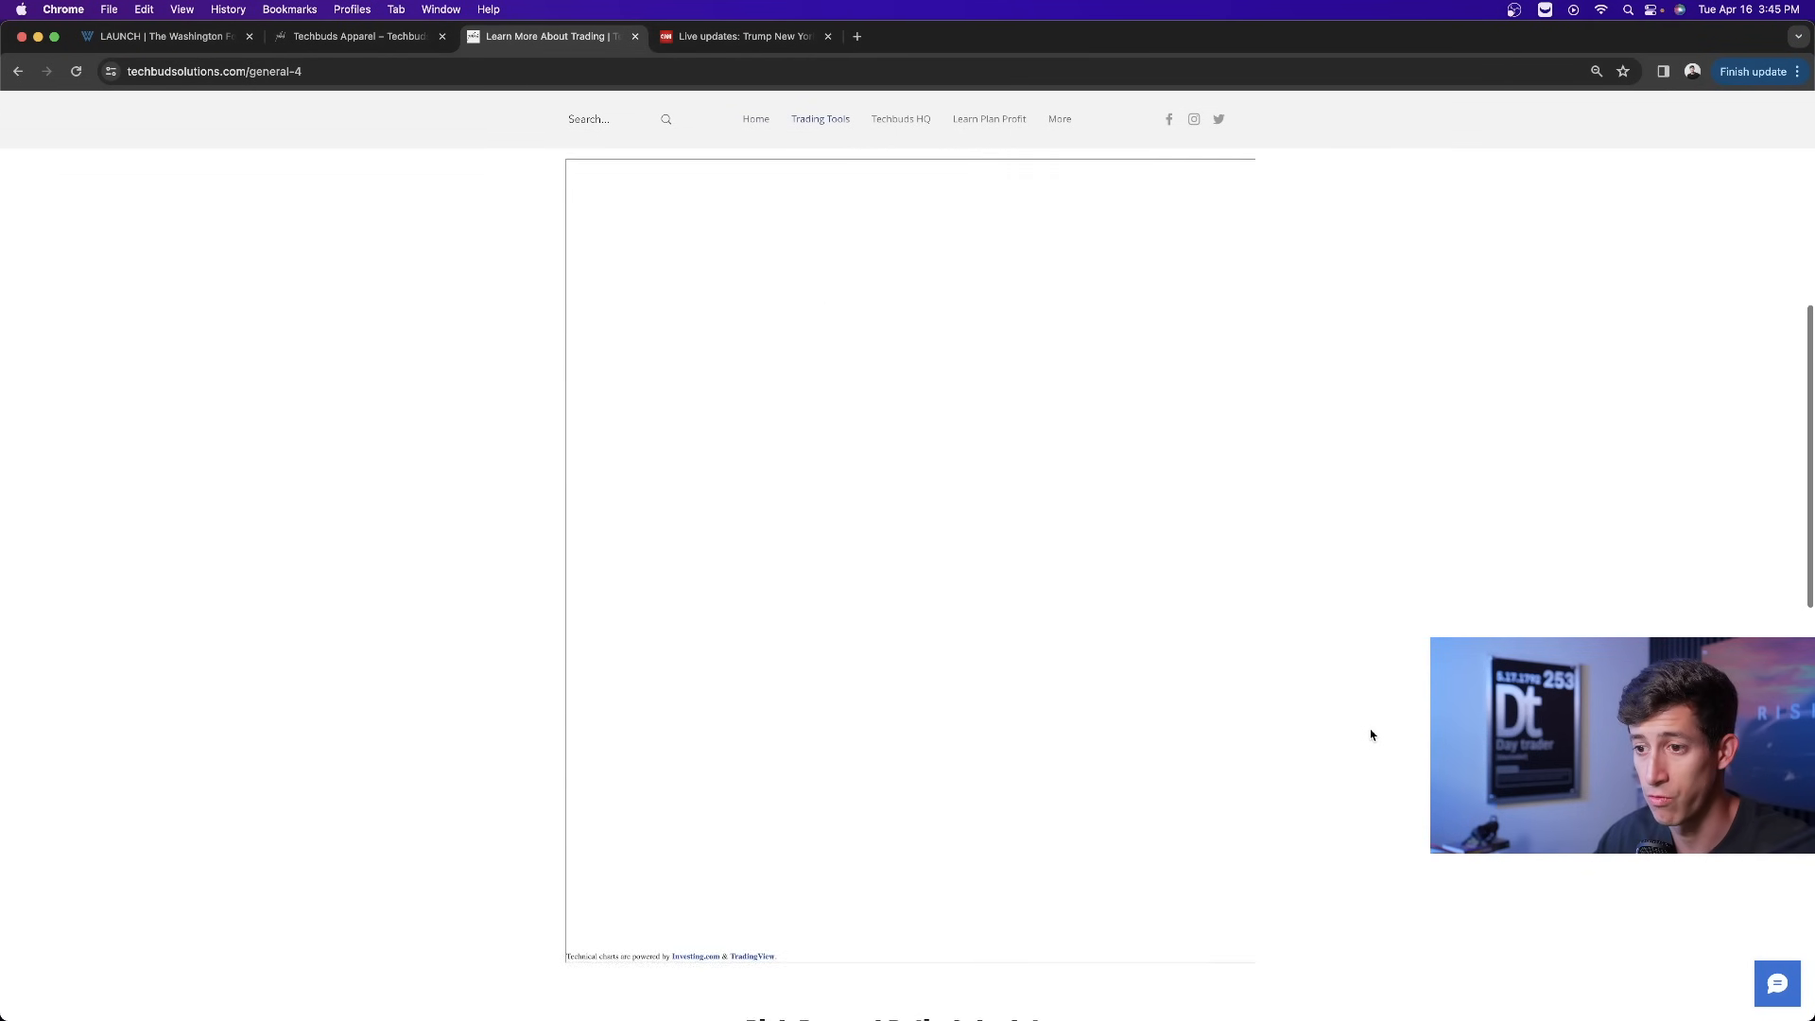
scroll(down, 3)
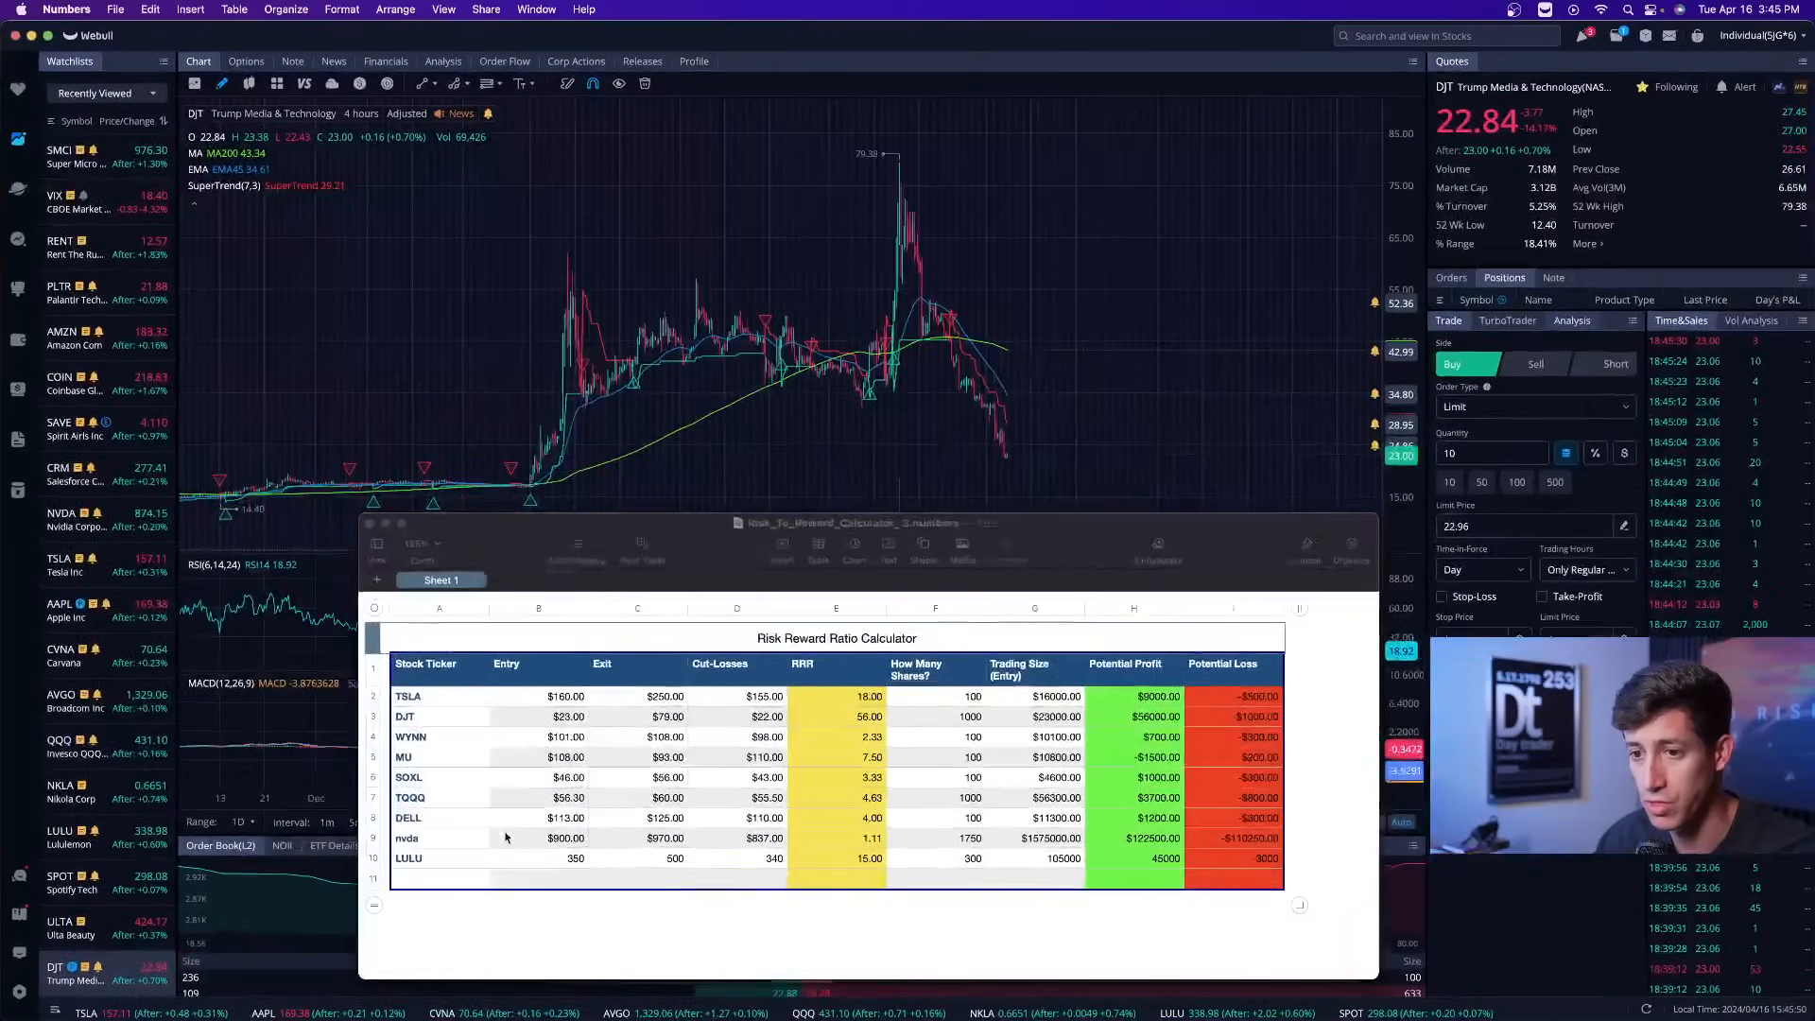
click(545, 717)
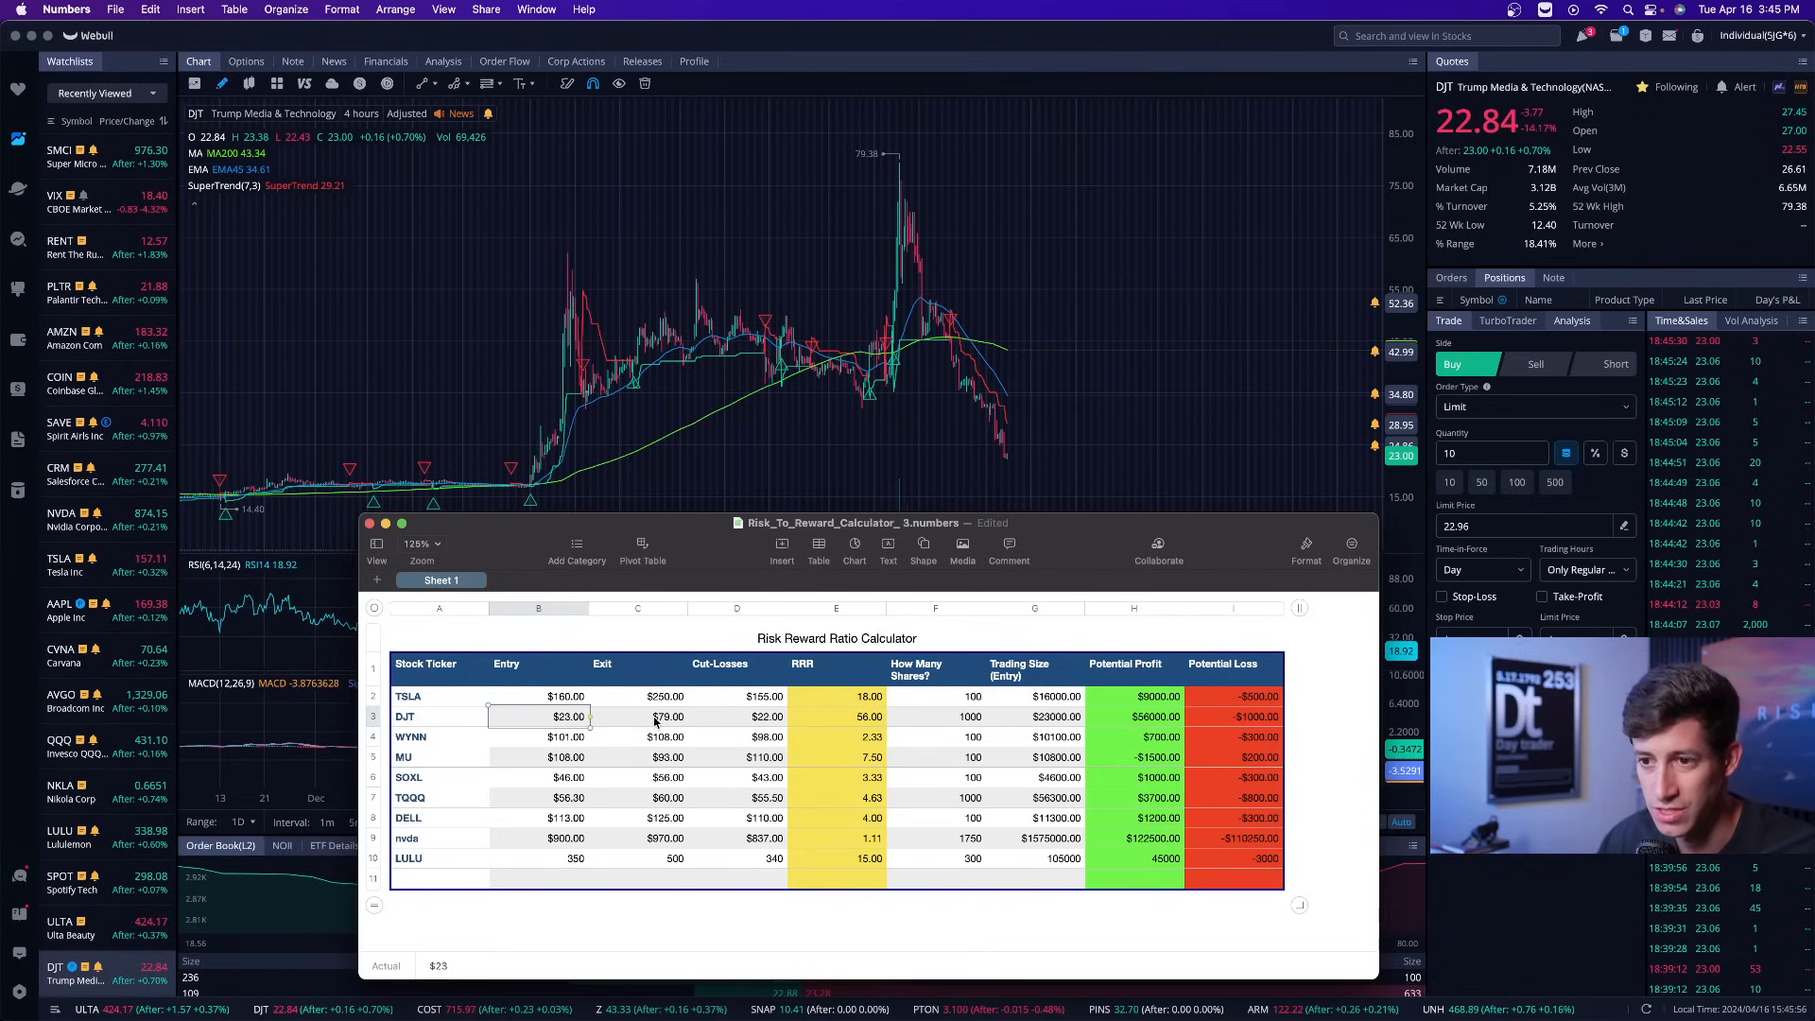
mouse_move(737, 724)
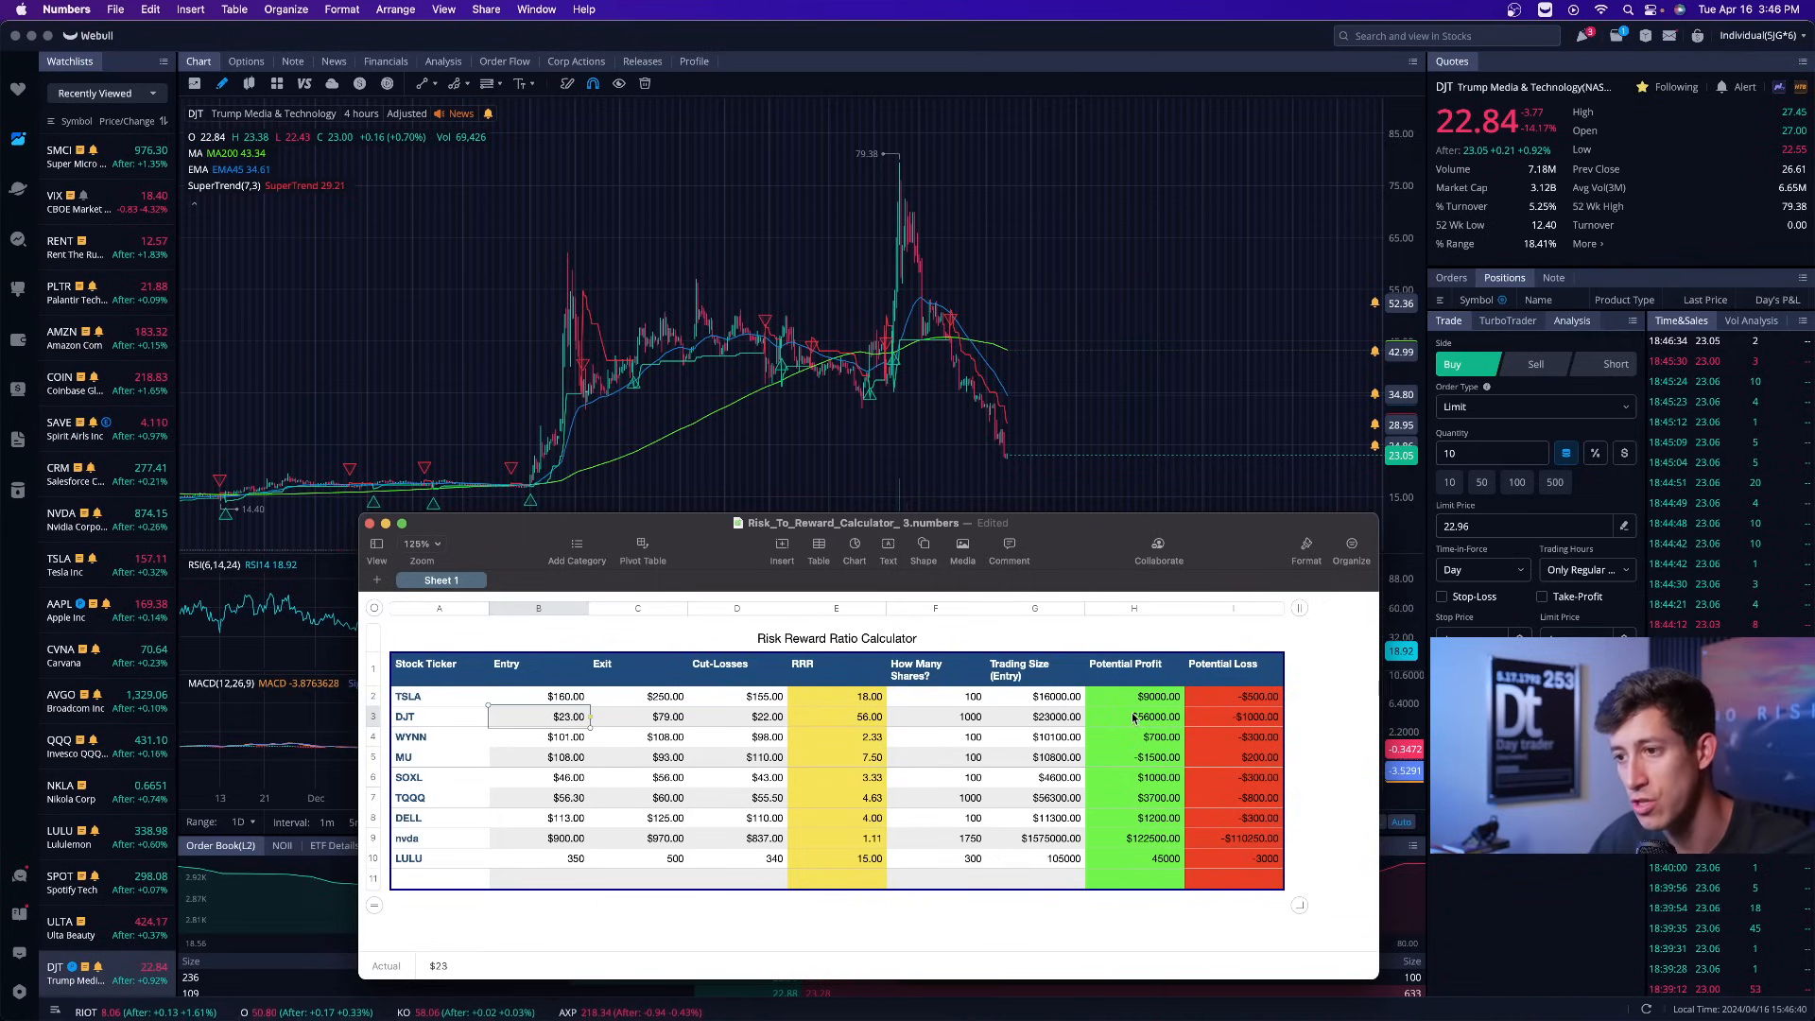
click(1149, 716)
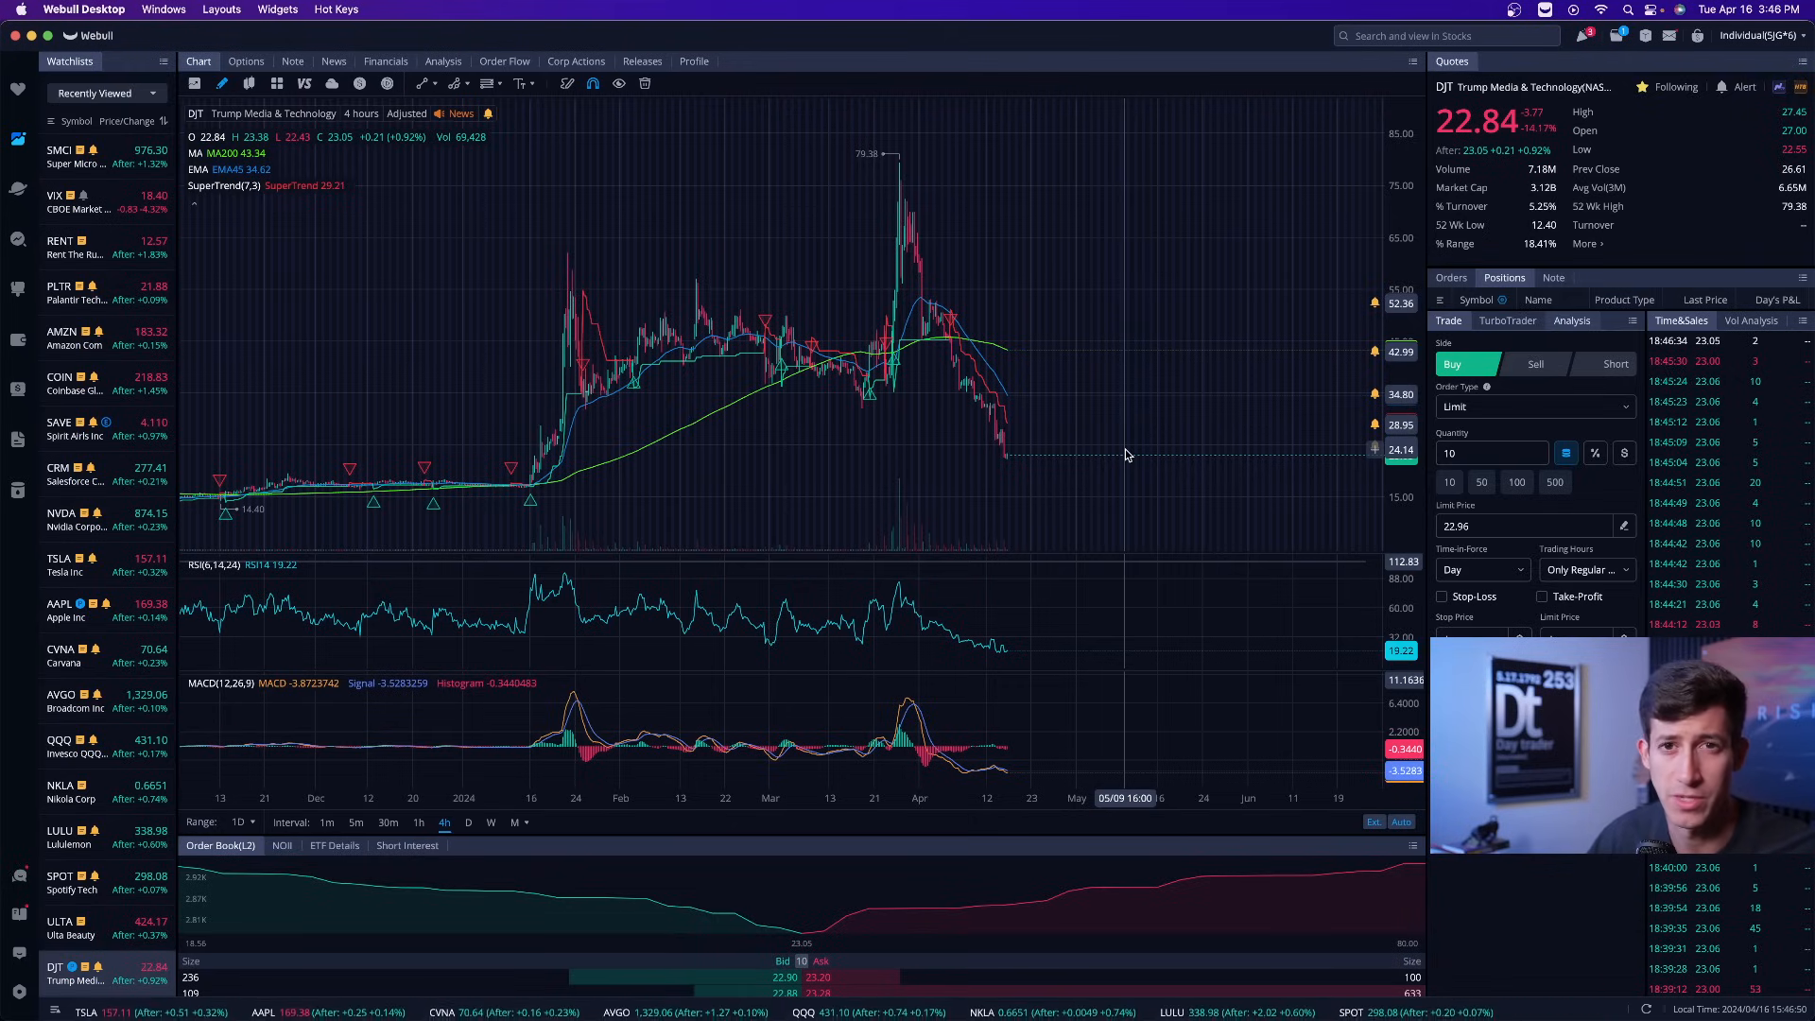
mouse_move(1017, 458)
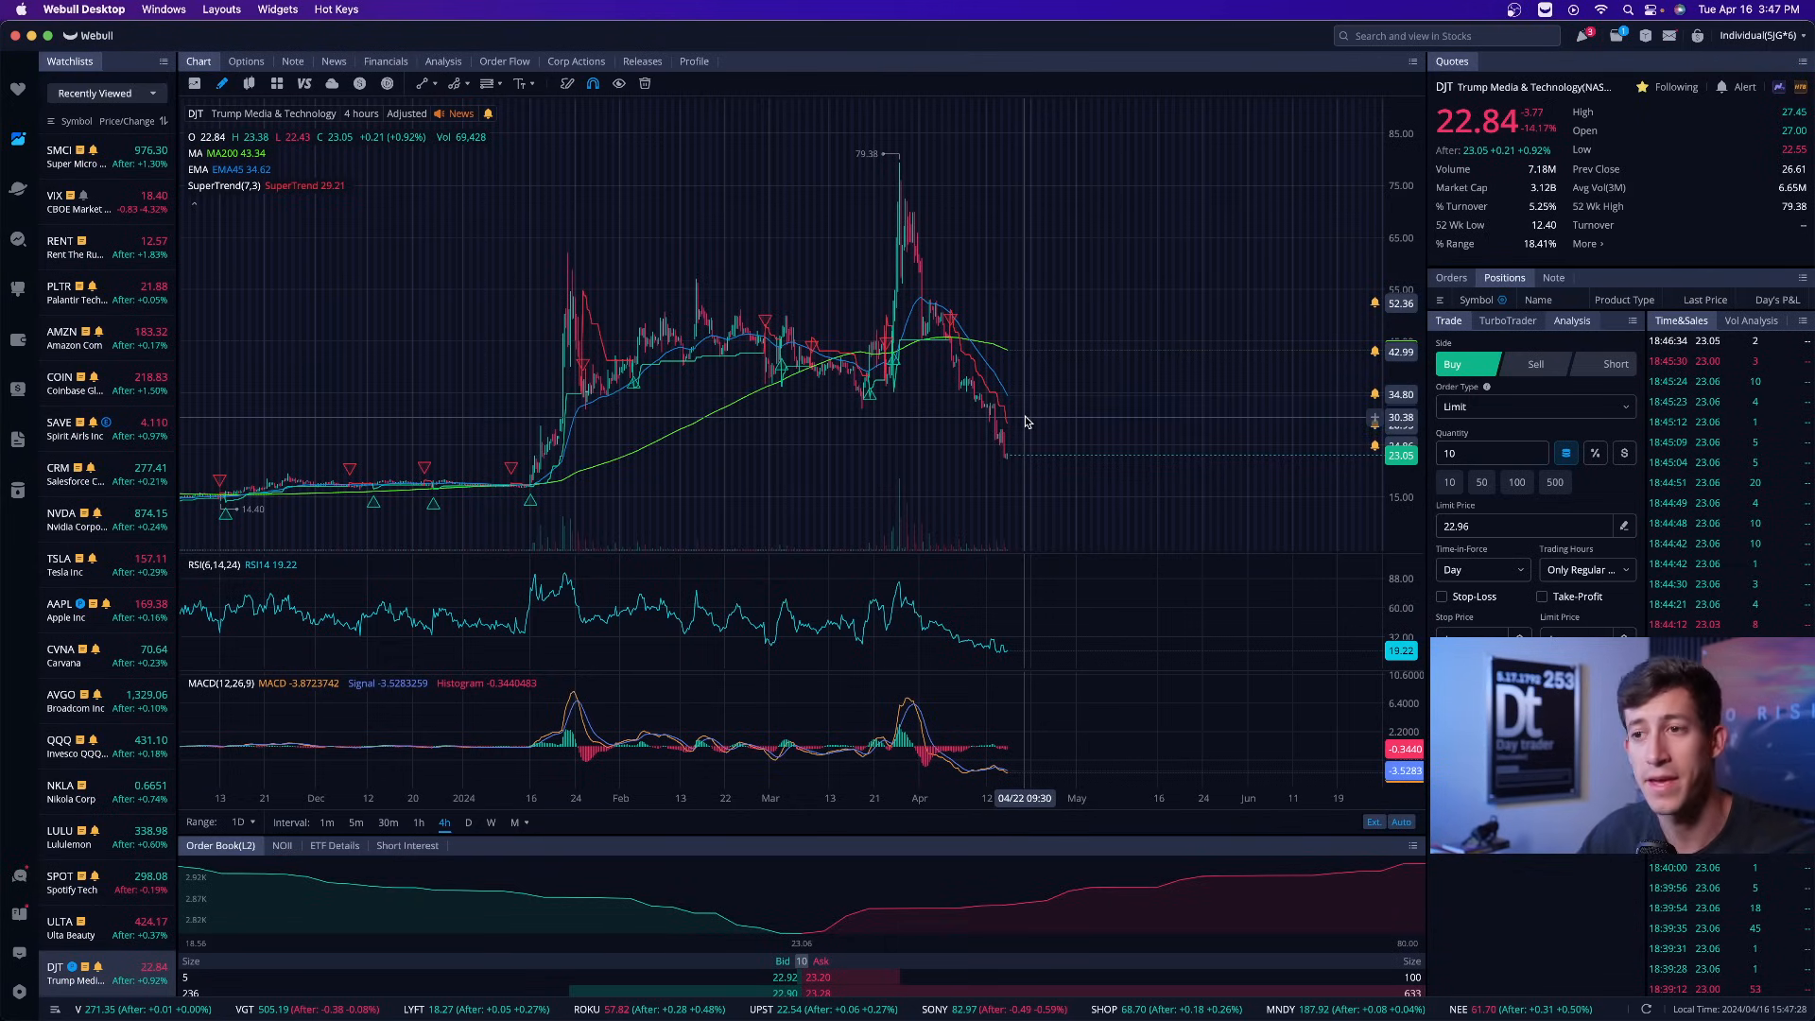
mouse_move(910, 374)
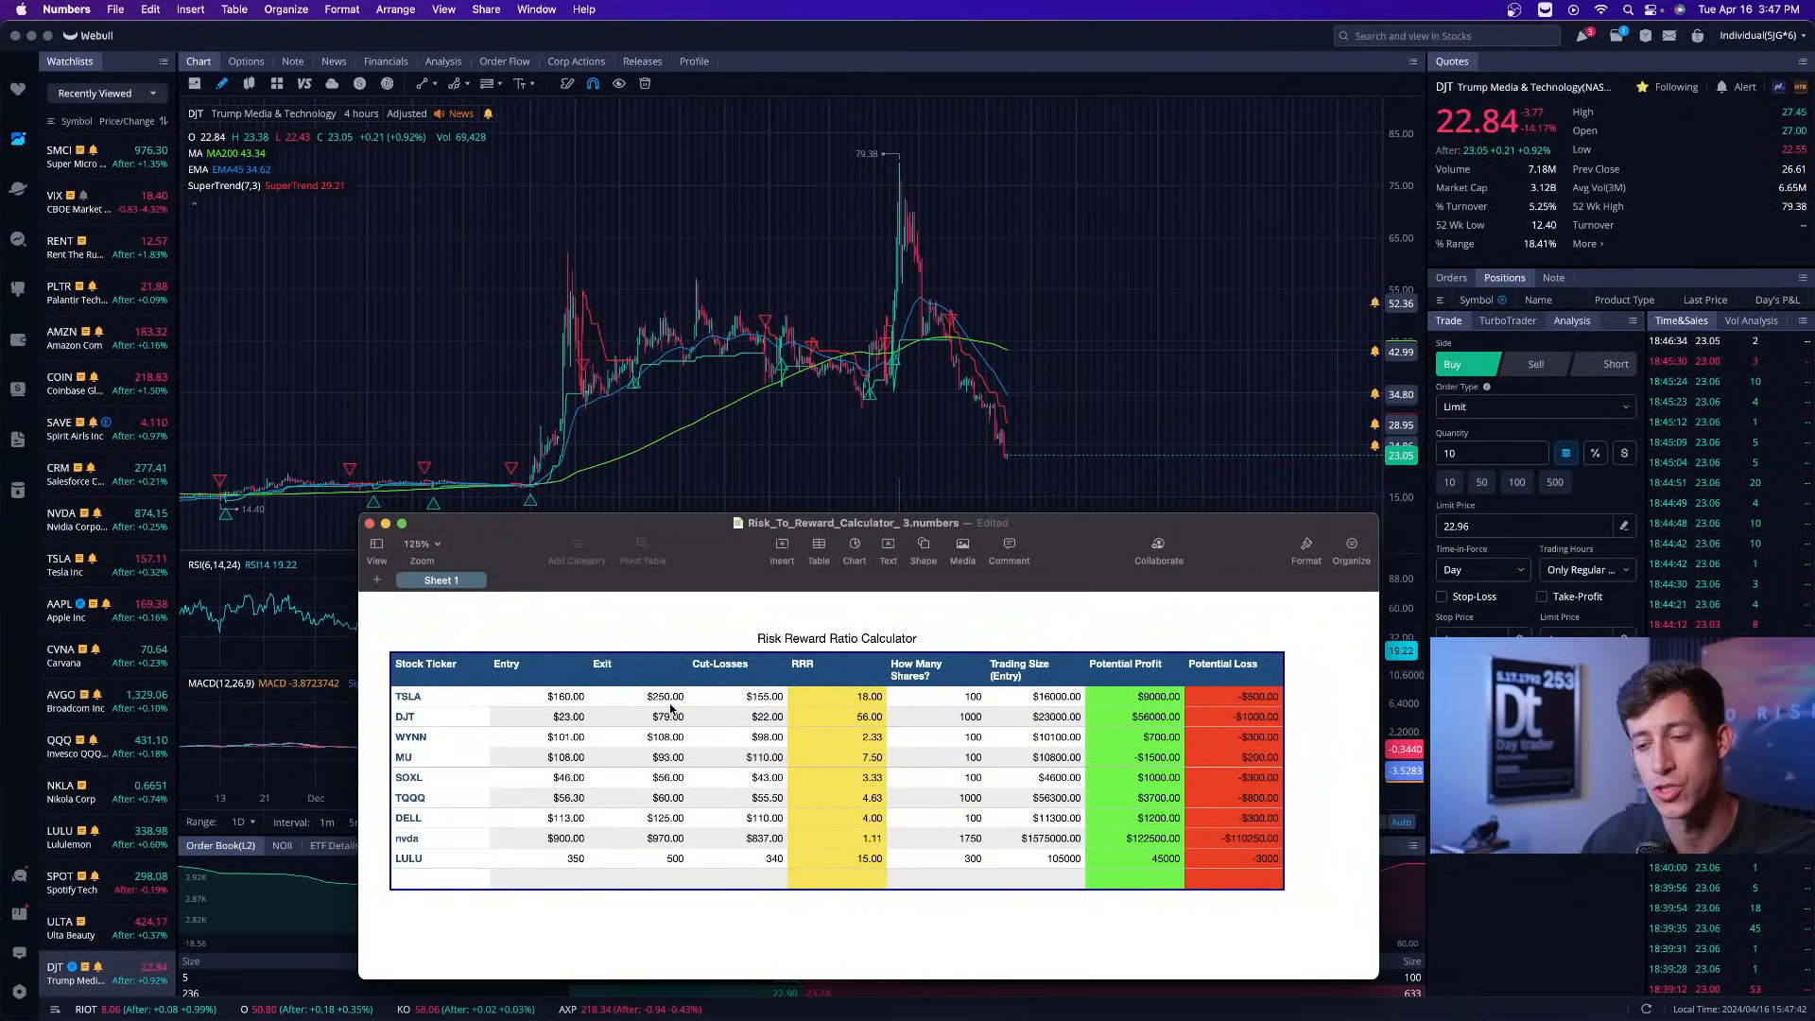
click(368, 524)
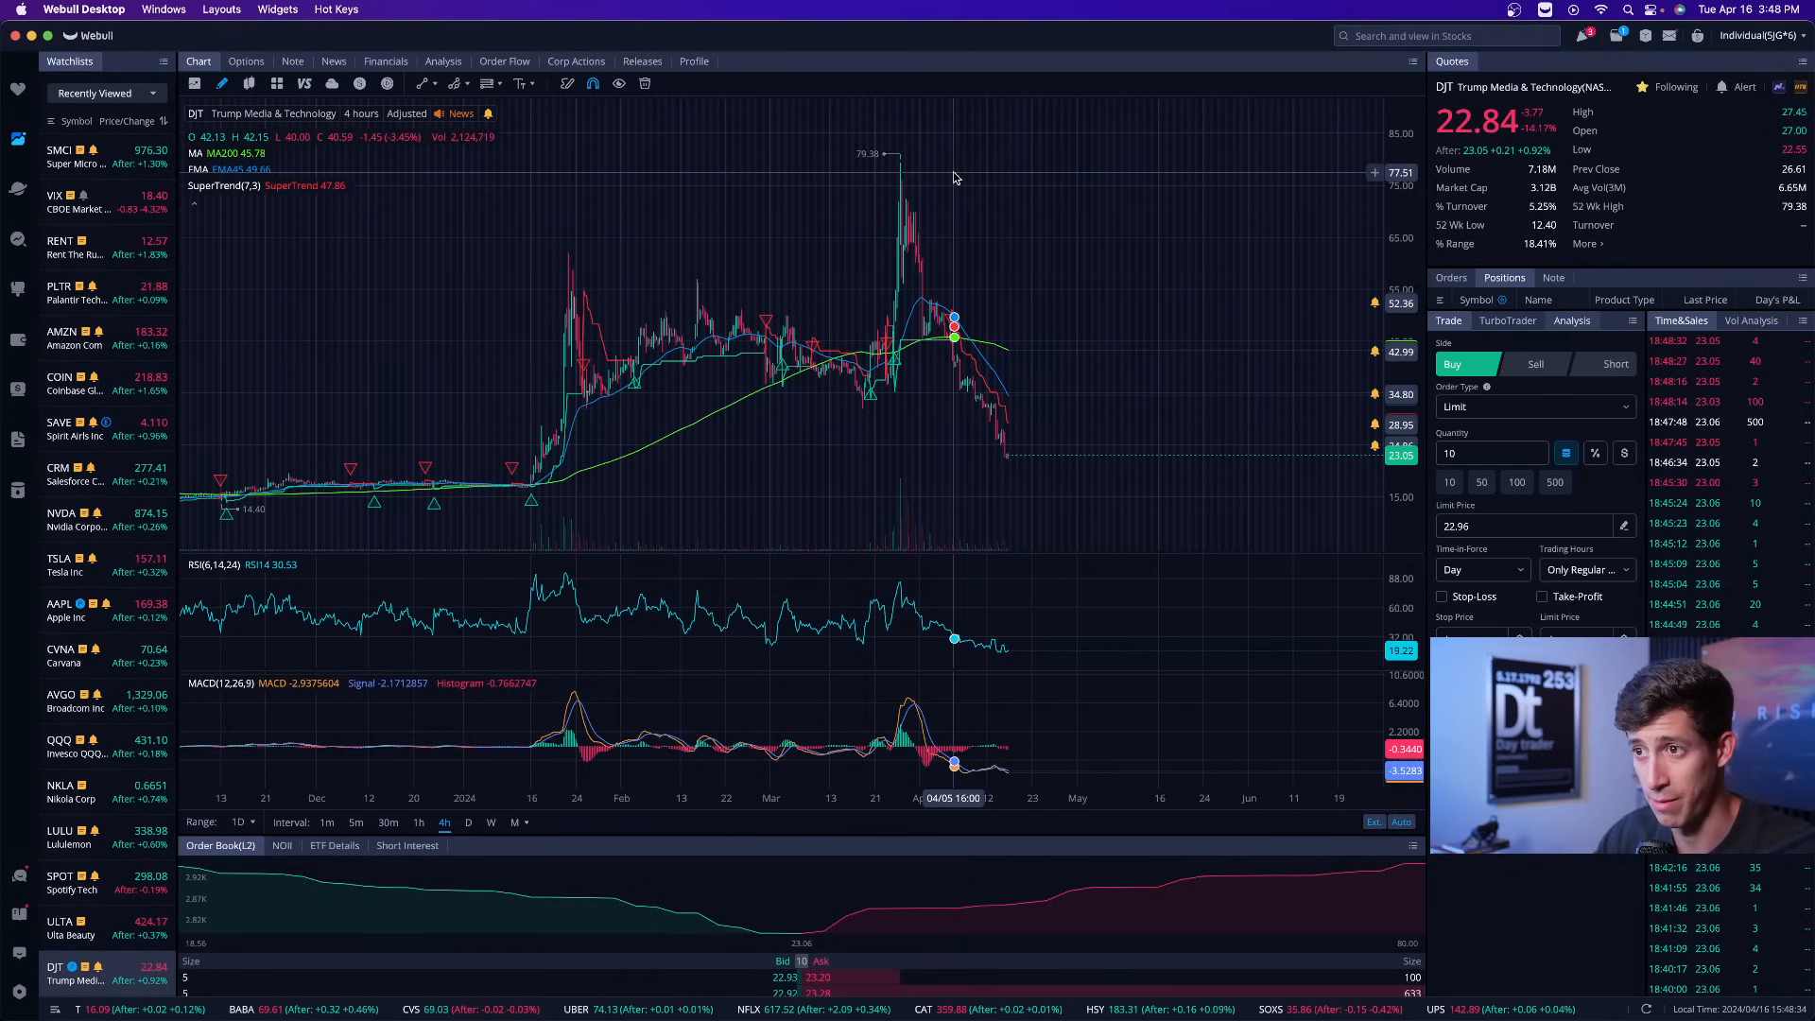
mouse_move(896, 352)
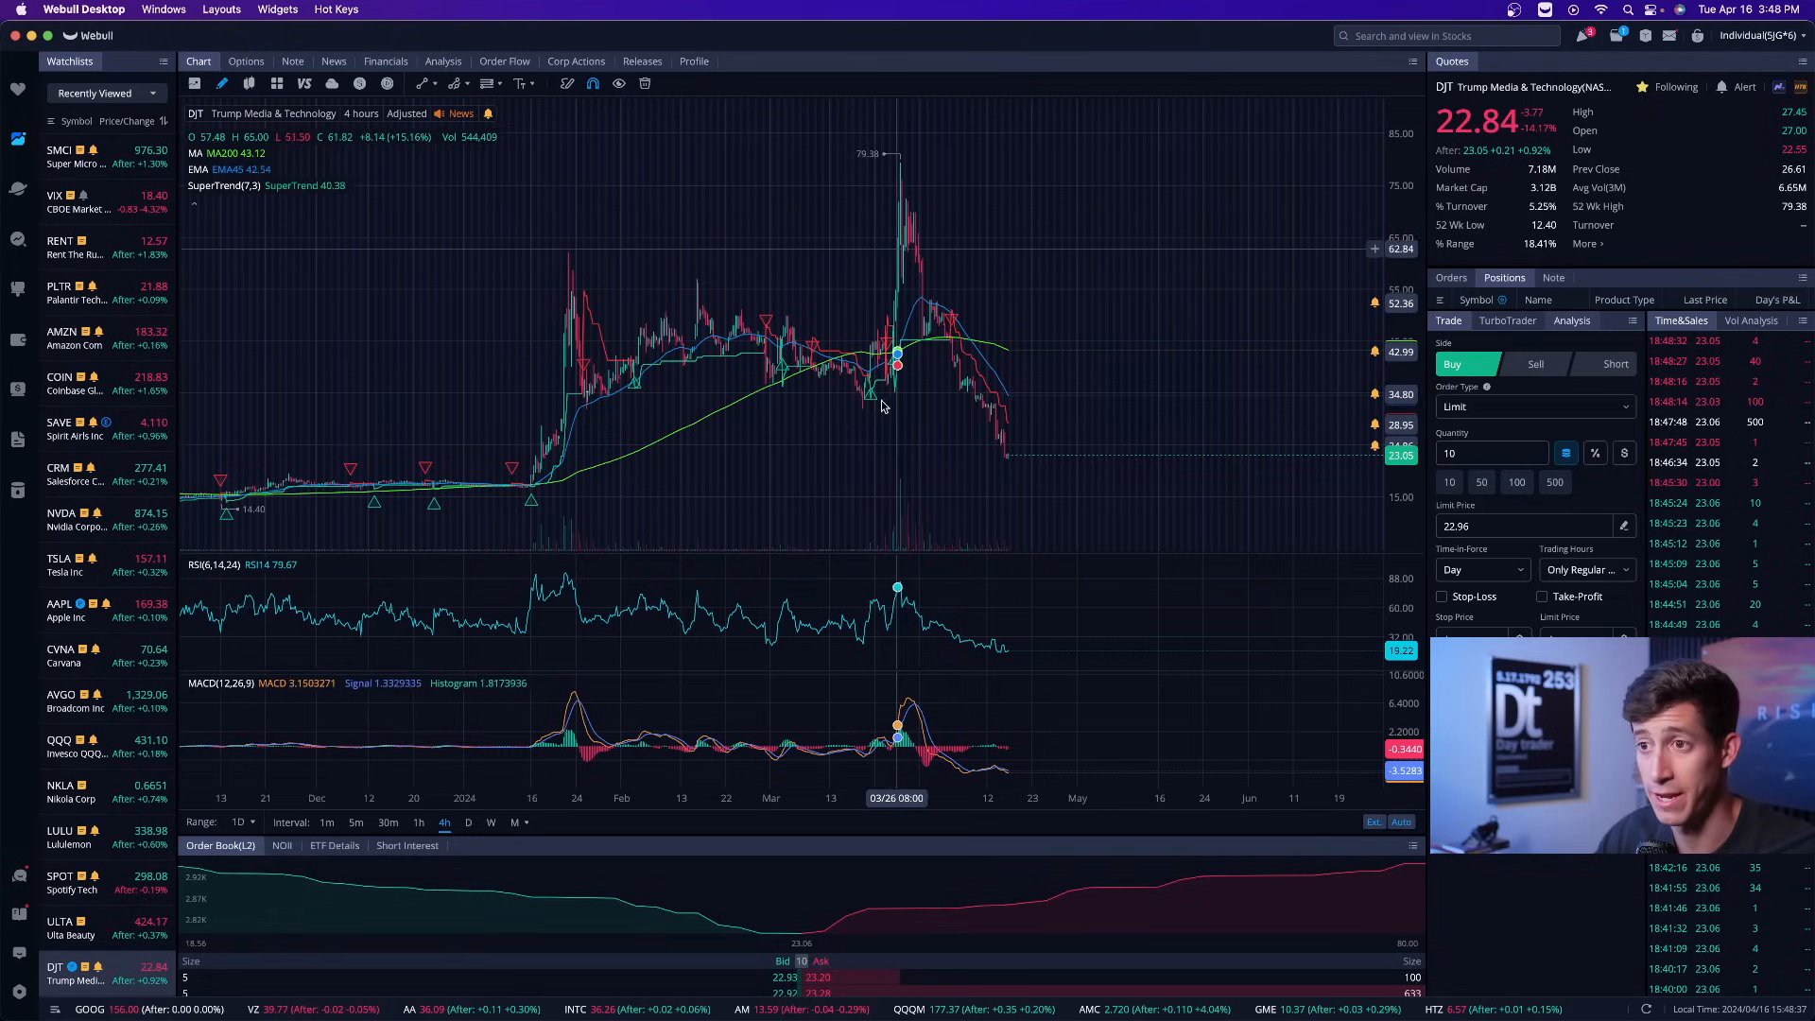
mouse_move(907, 178)
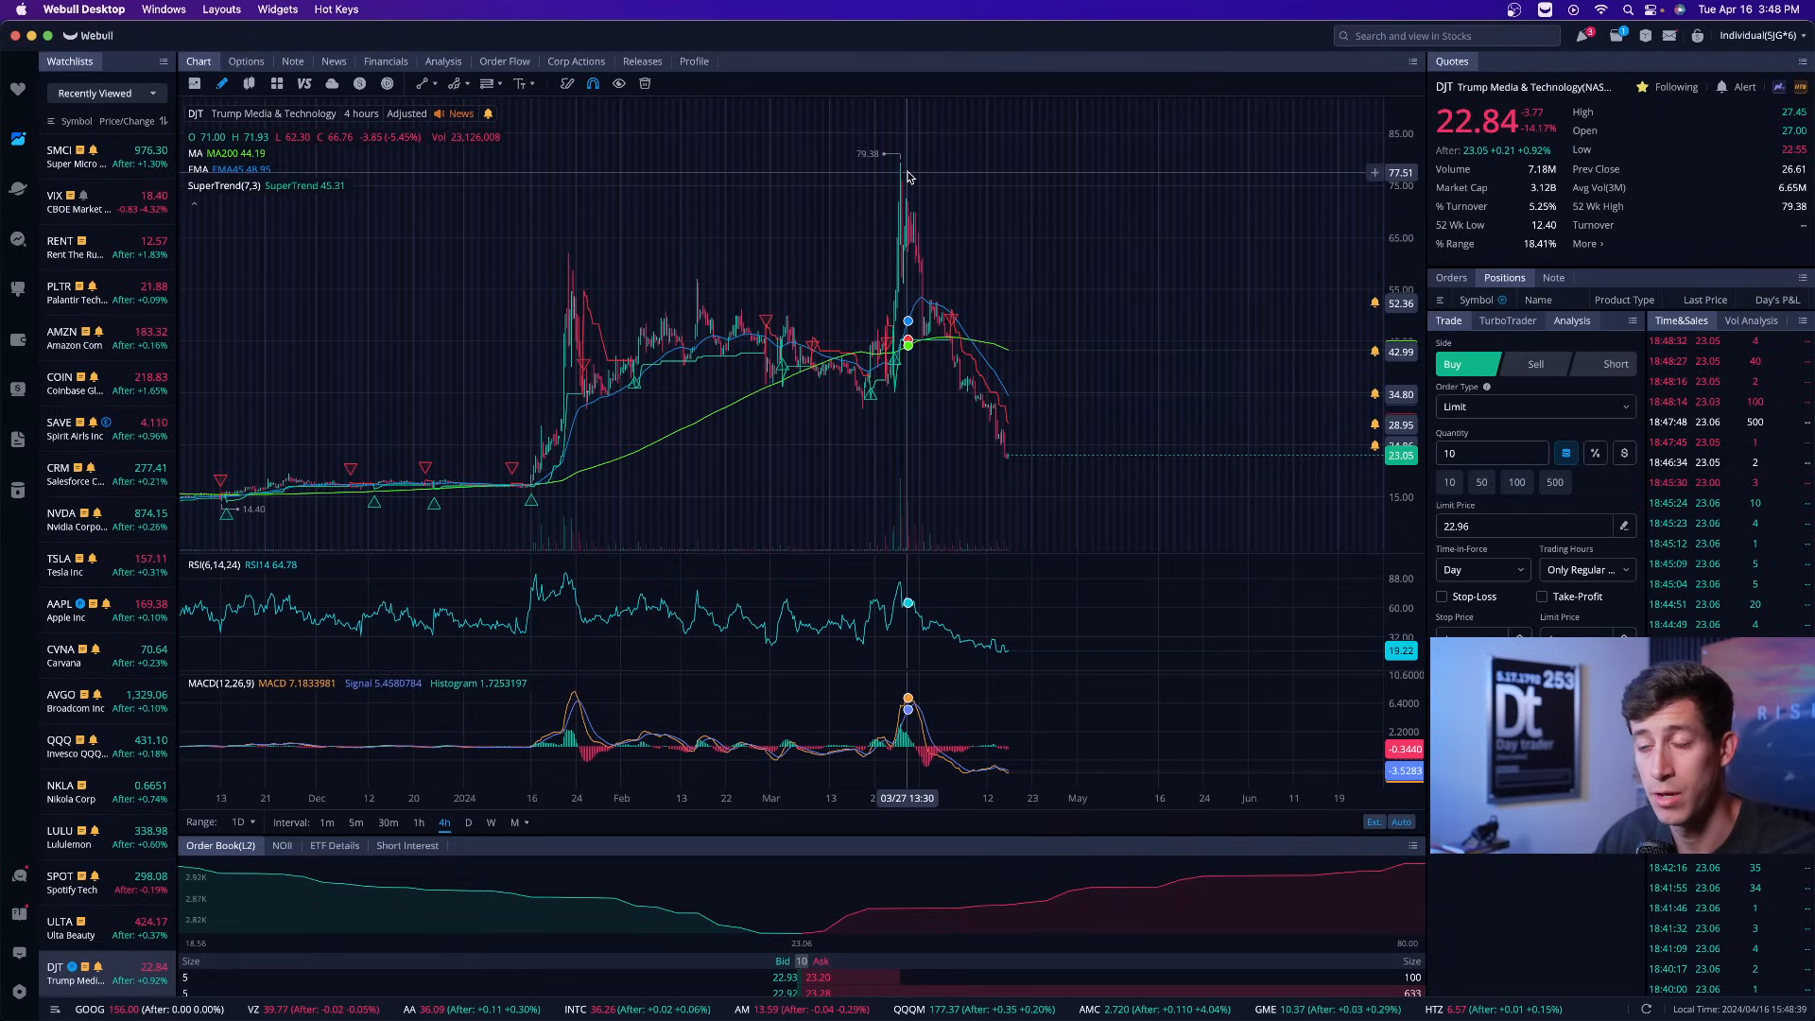